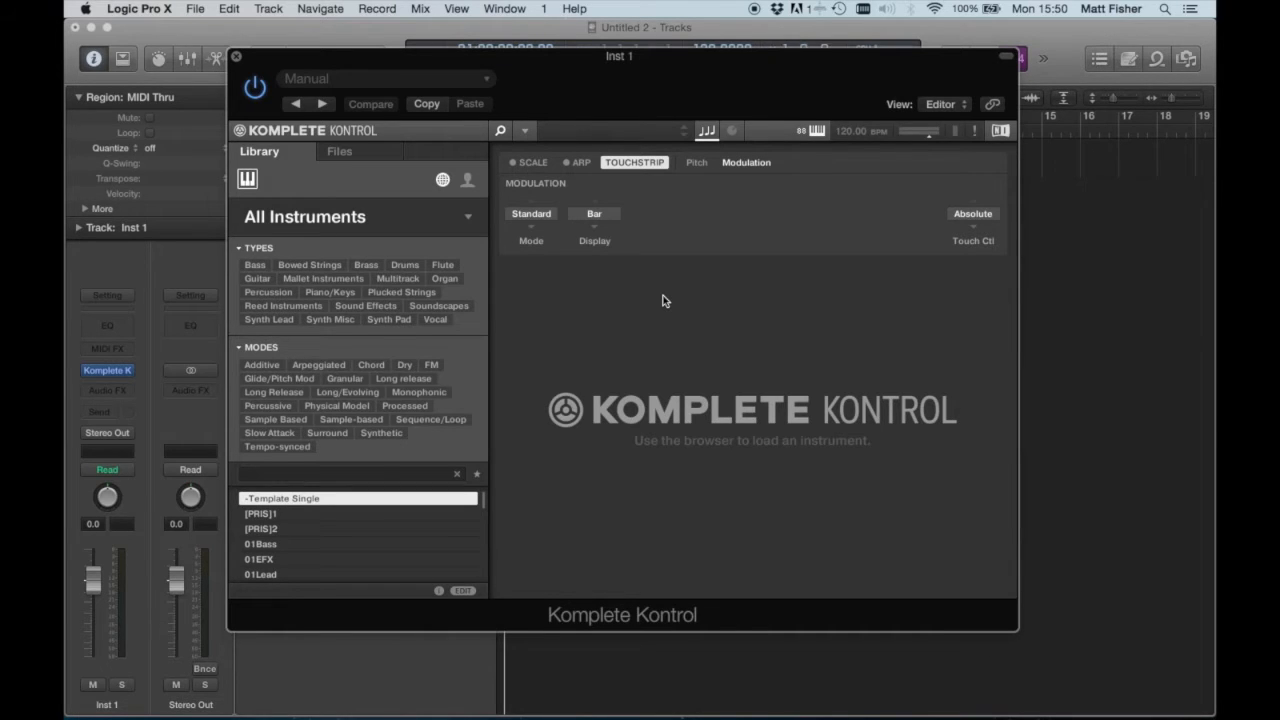
mouse_move(1070, 332)
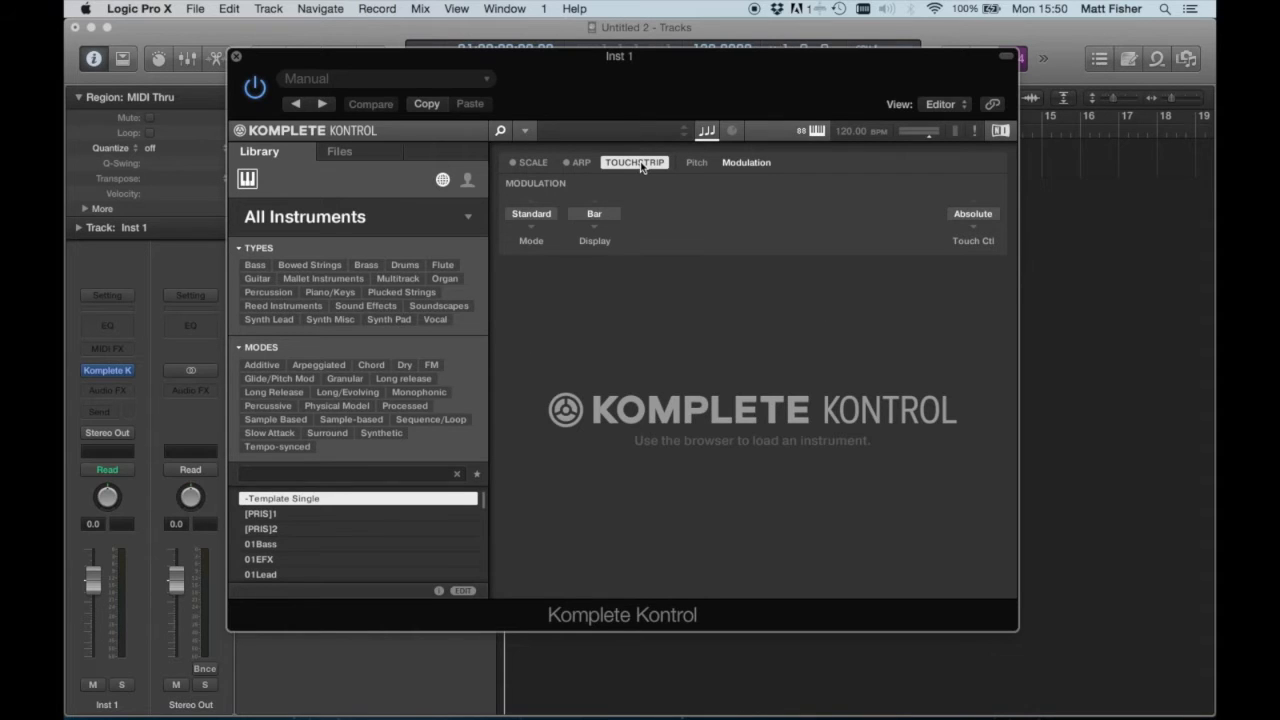
- Browse the Arpeggiator and Touchstrip tabs, settling on the Touchstrip Pitch settings
click(580, 162)
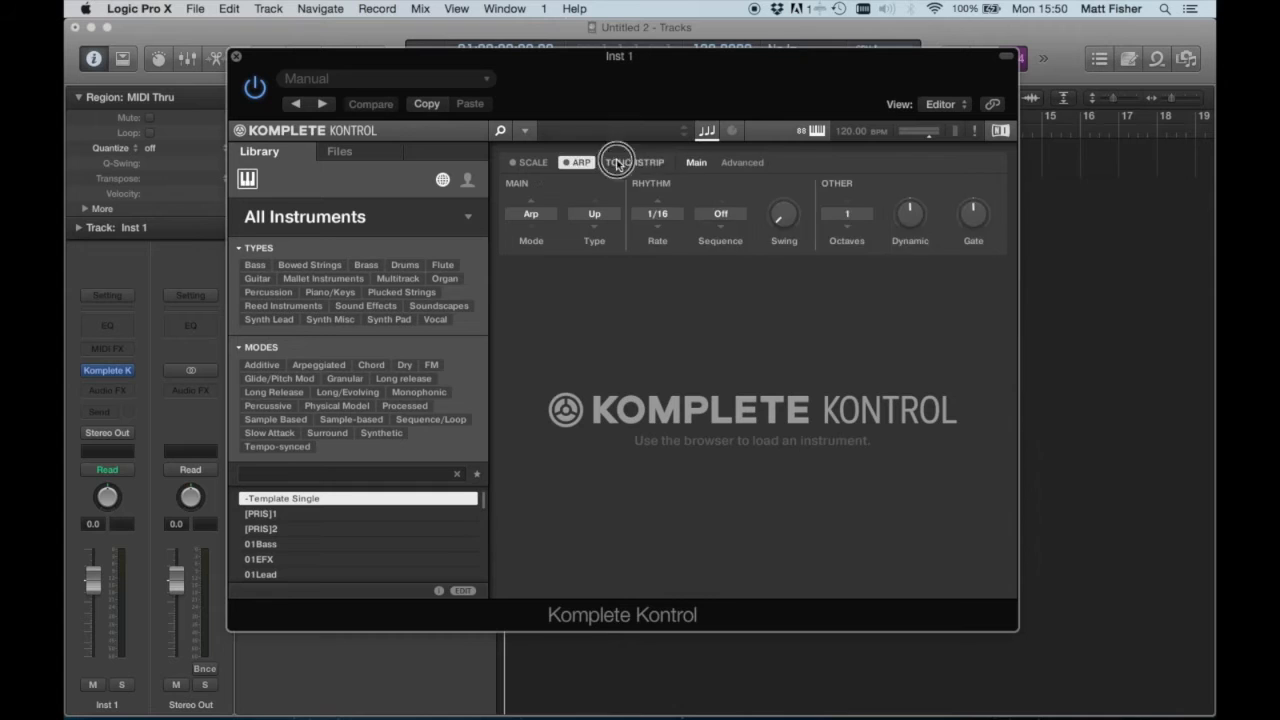
click(634, 162)
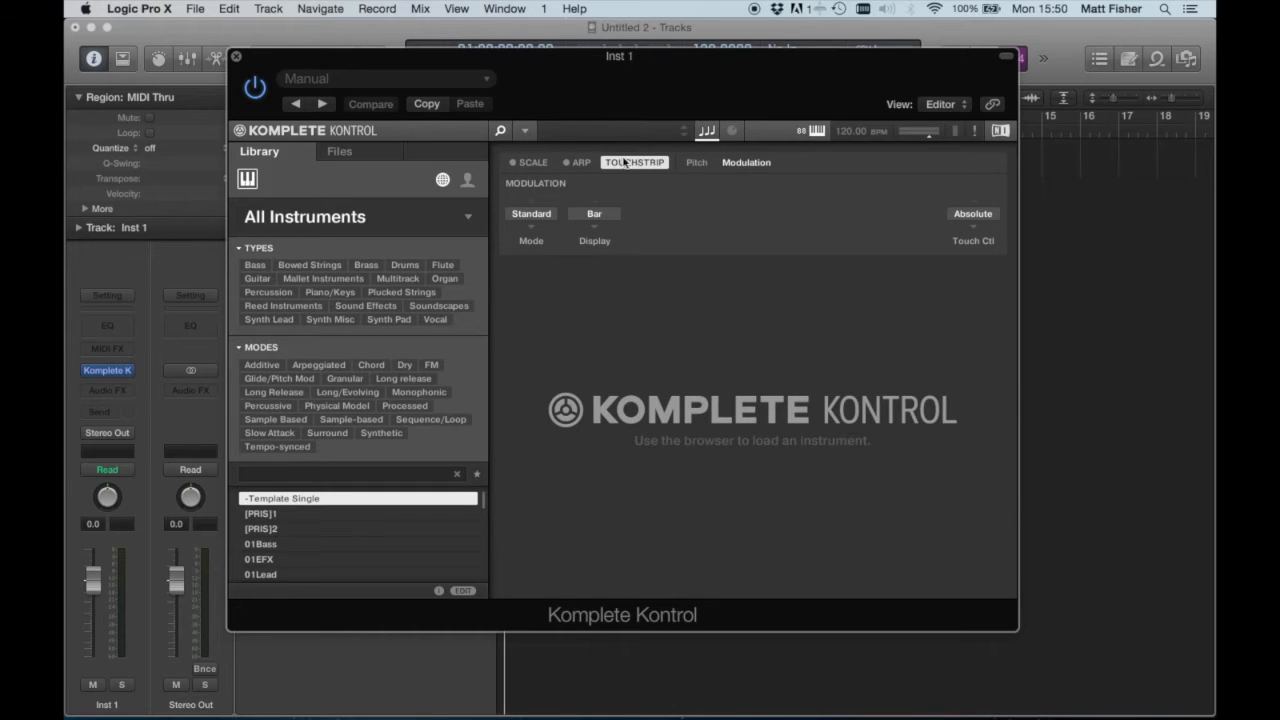
mouse_move(628, 228)
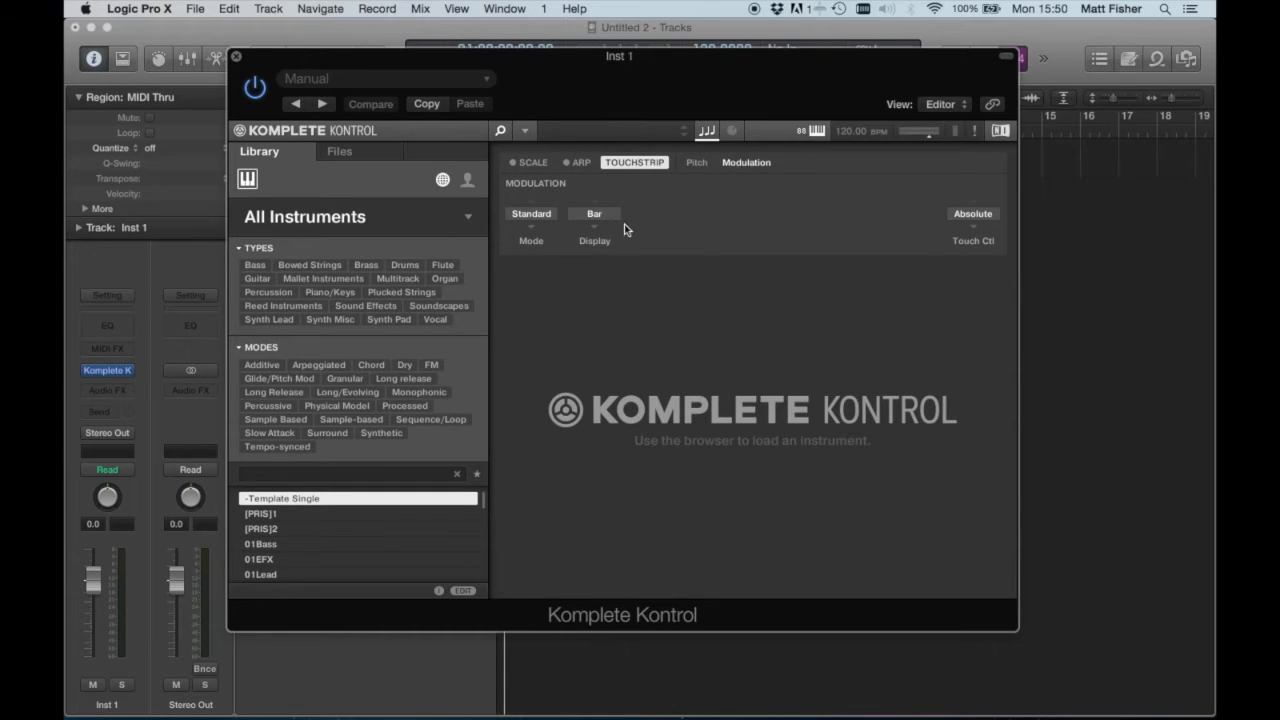
click(696, 162)
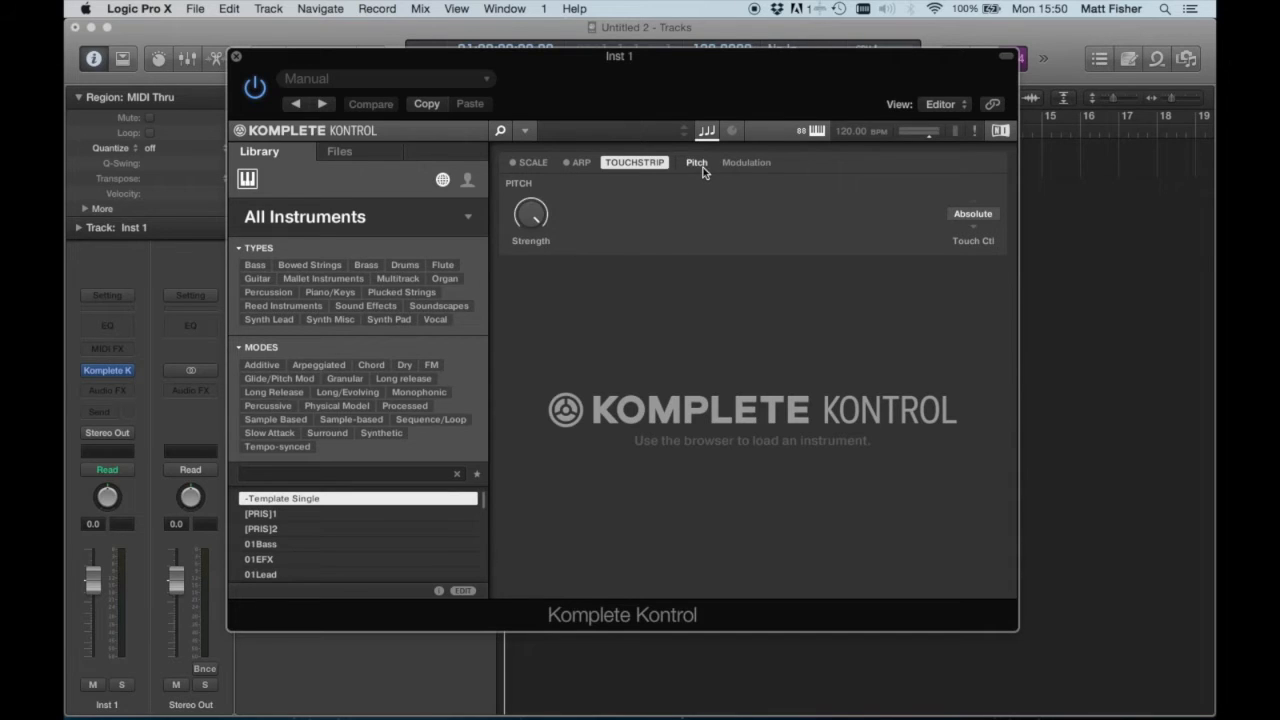
click(746, 162)
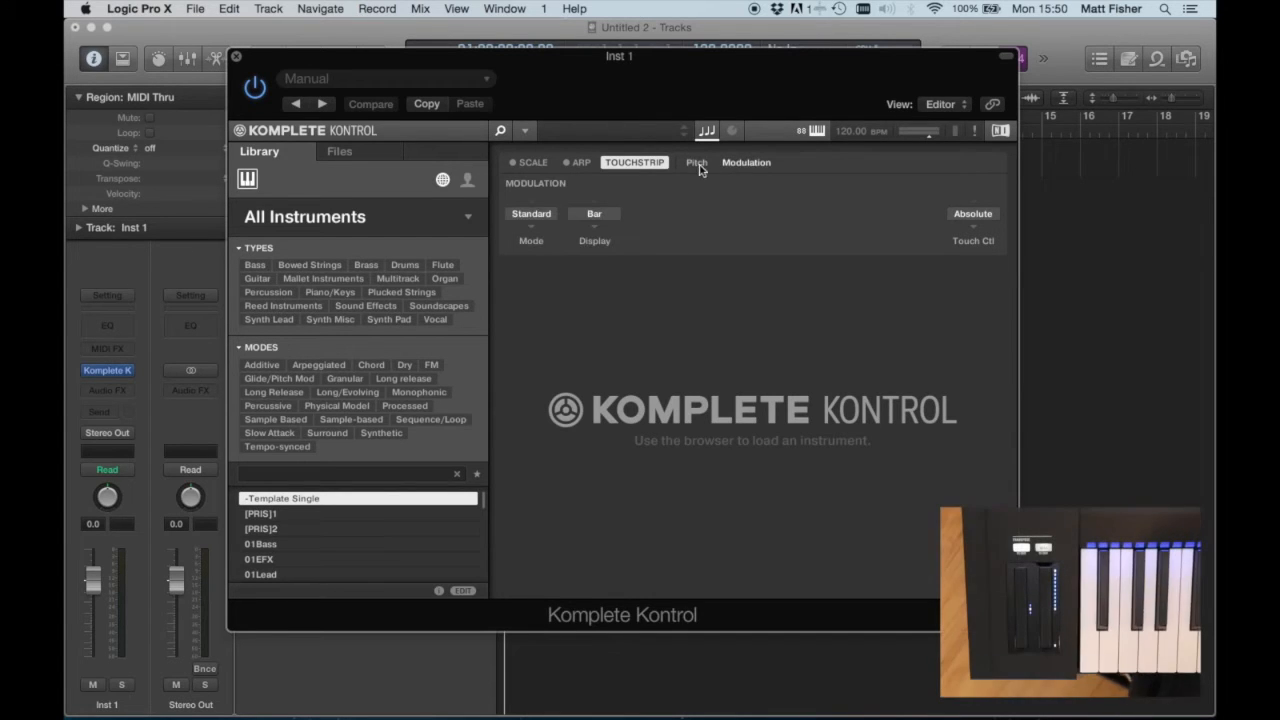
click(696, 162)
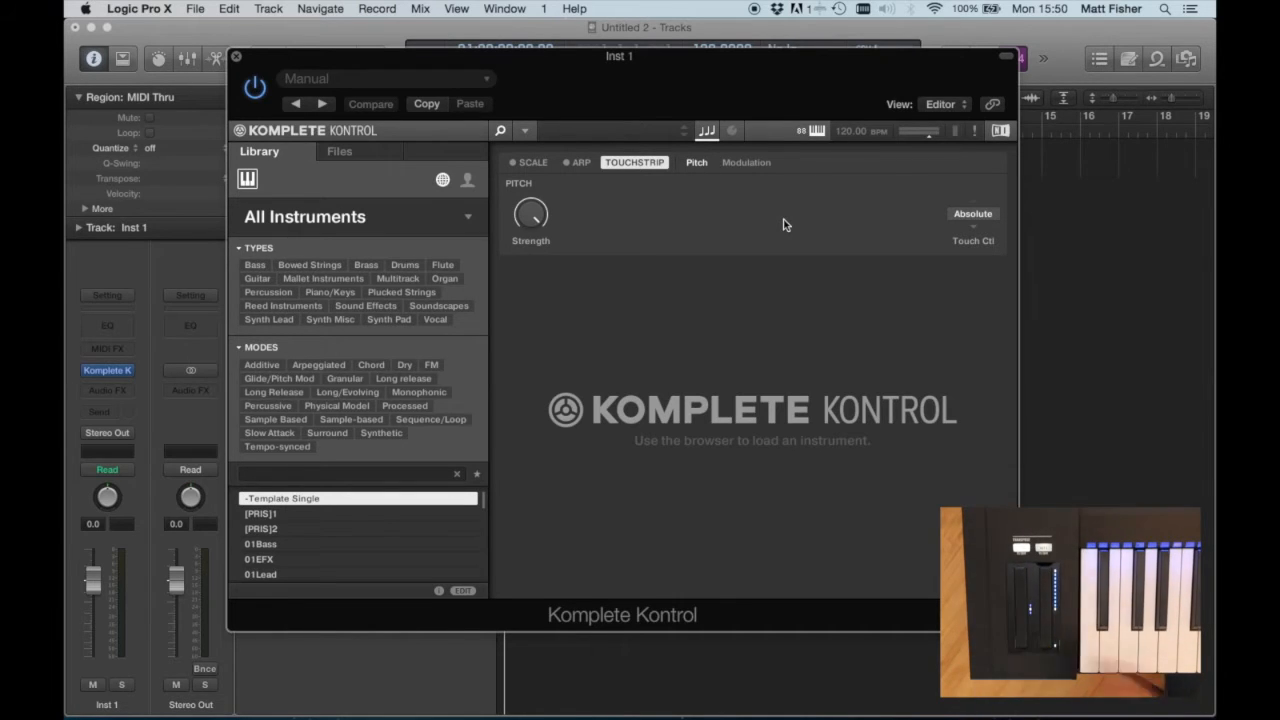
mouse_move(512, 190)
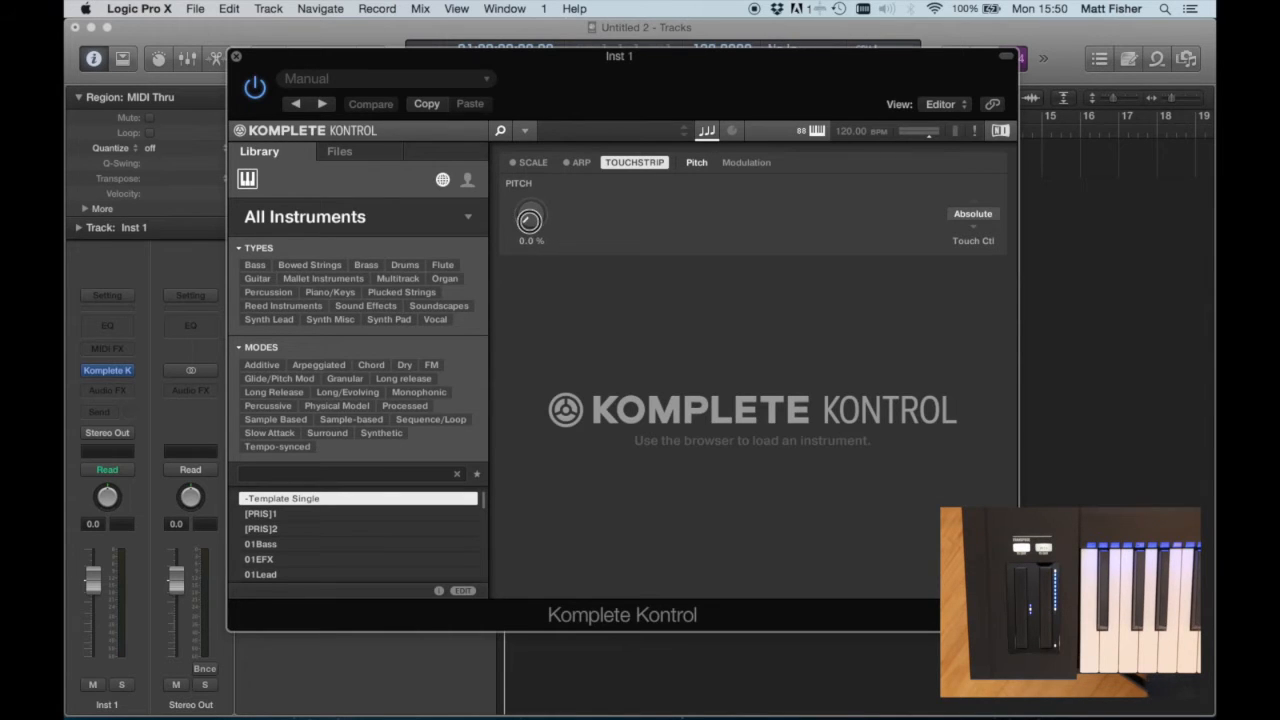
- Sweep the pitch Strength knob up to 100% and back down toward 0%
drag(530, 220, 530, 190)
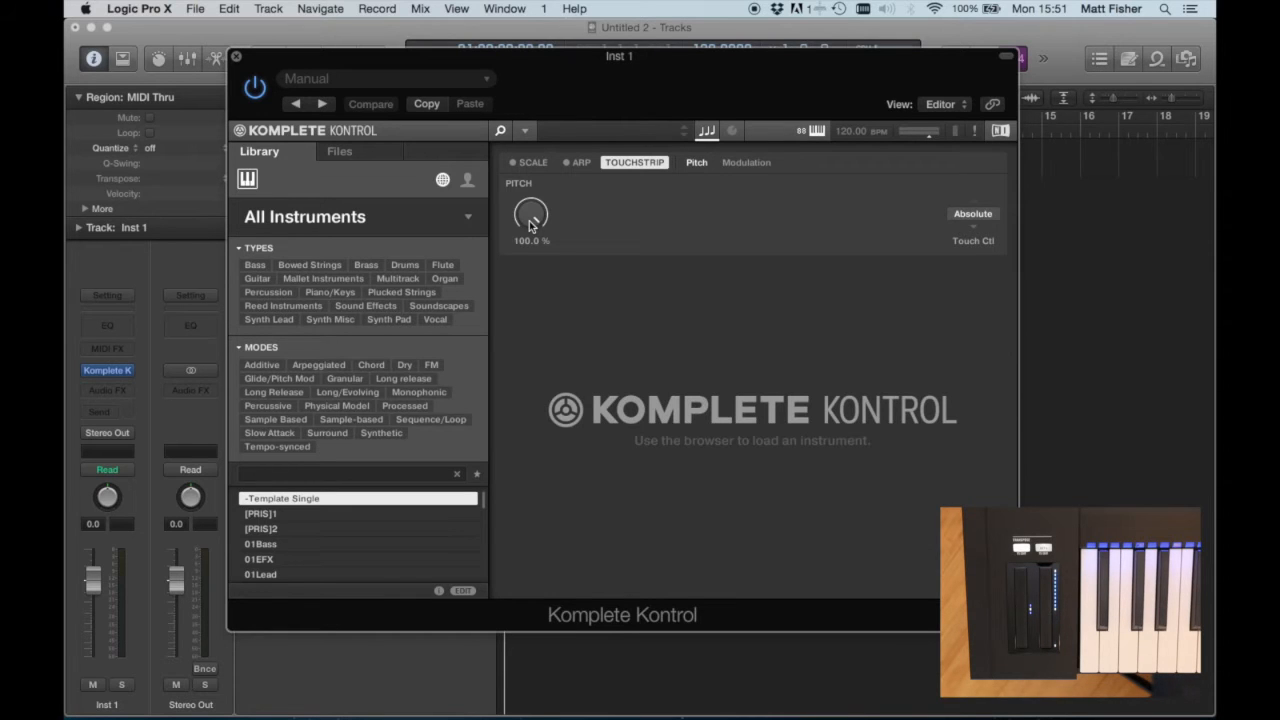
drag(532, 218, 532, 244)
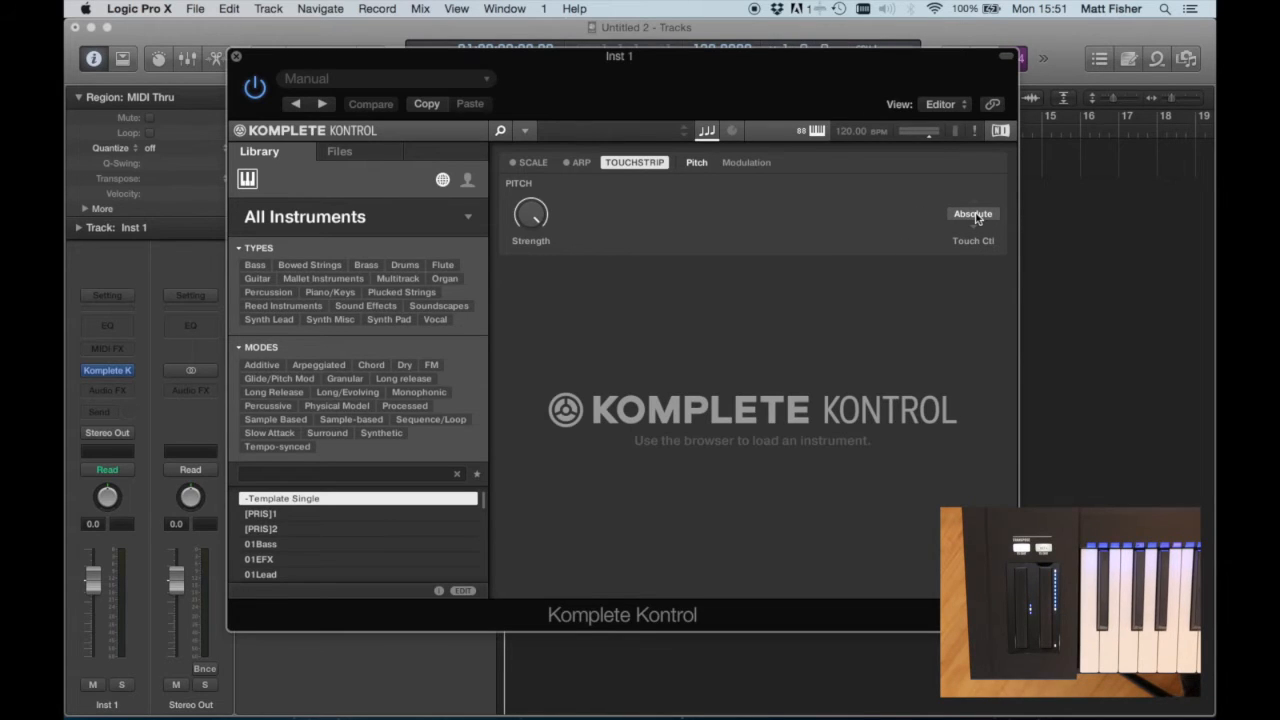
click(972, 214)
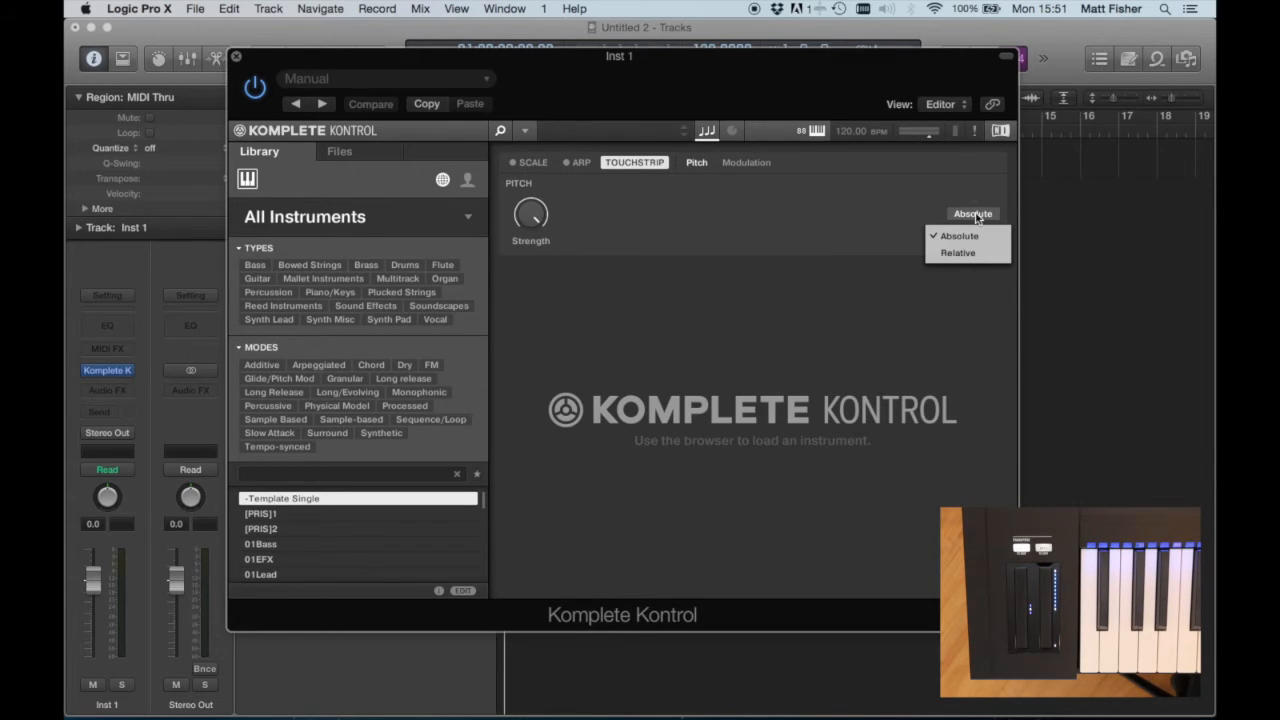
click(956, 252)
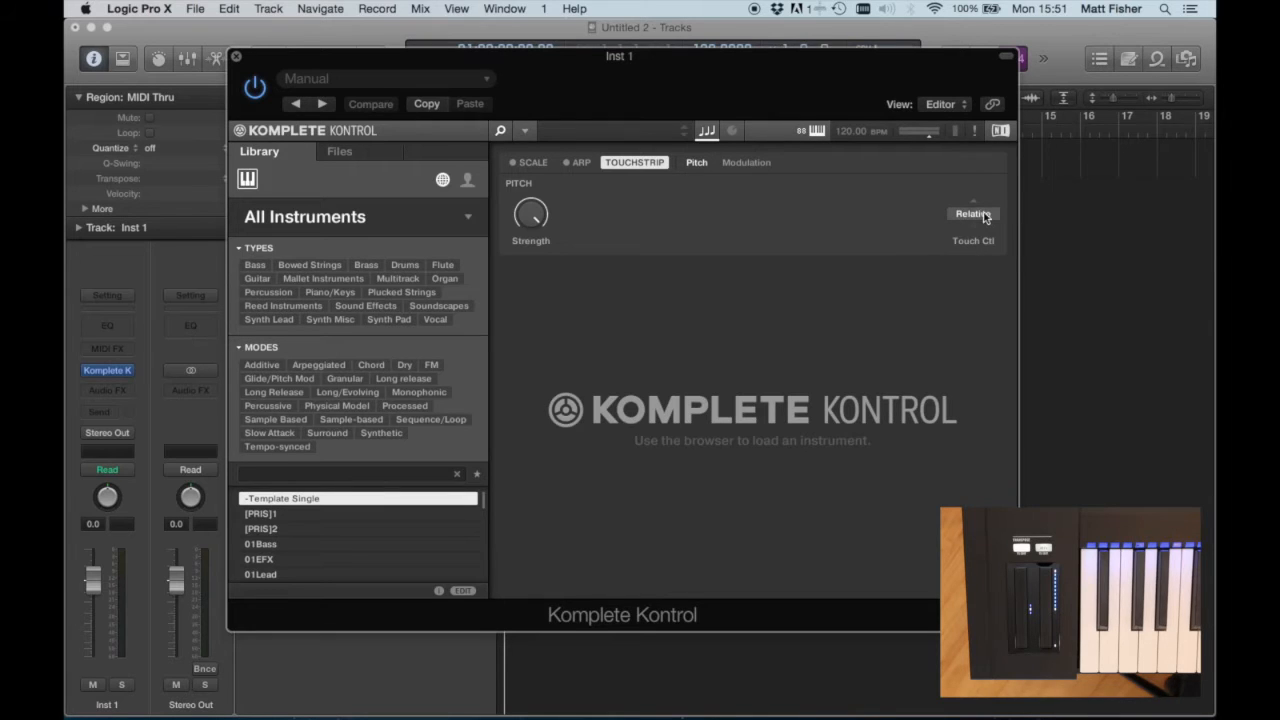
click(972, 212)
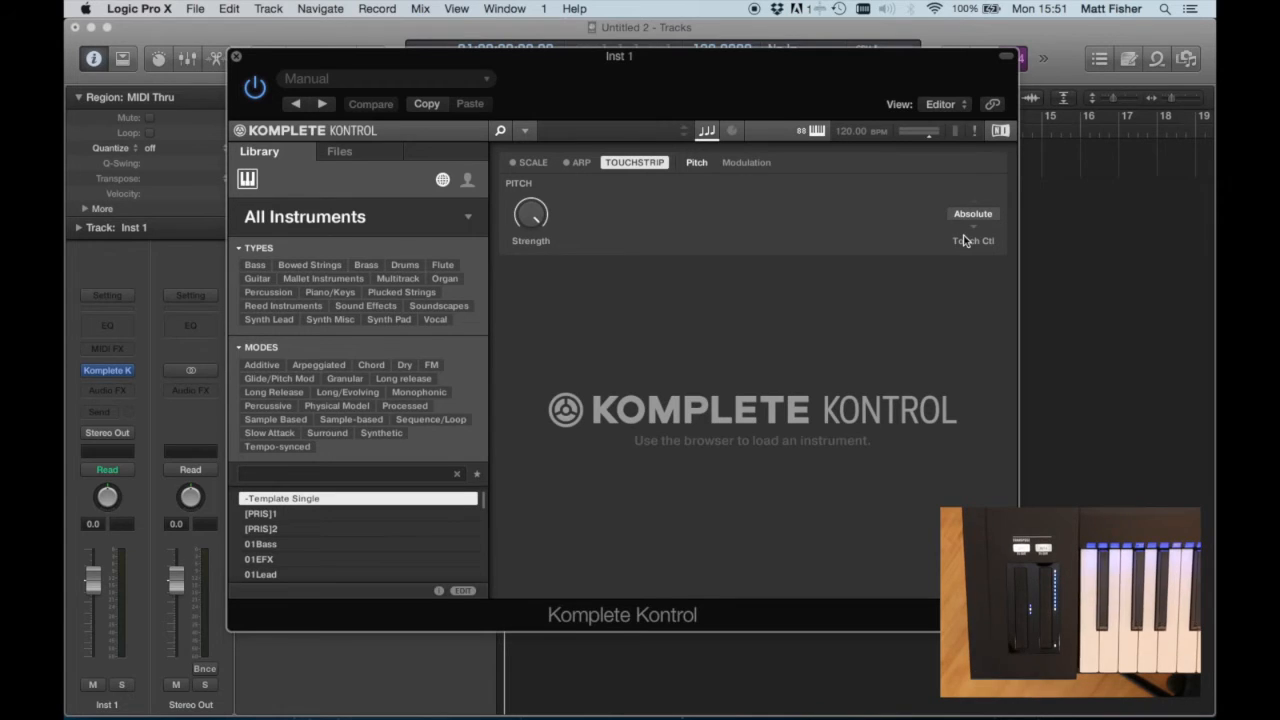
click(972, 212)
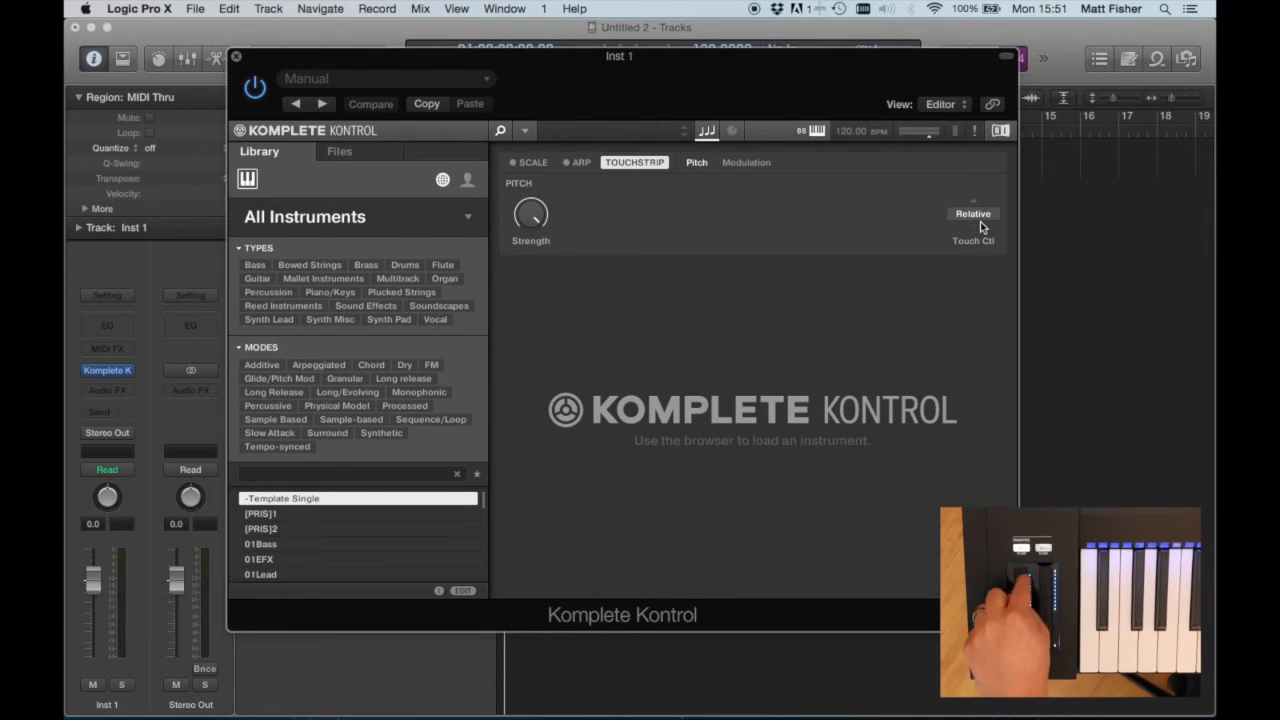
mouse_move(864, 228)
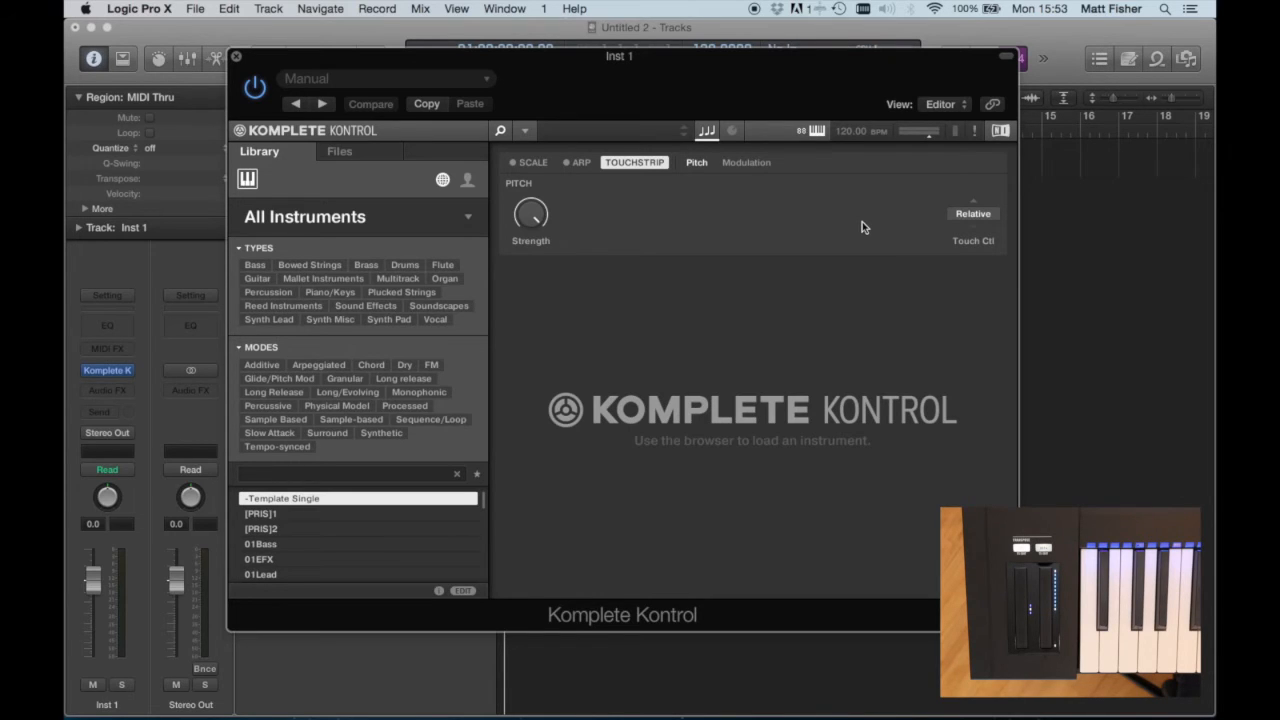
mouse_move(972, 212)
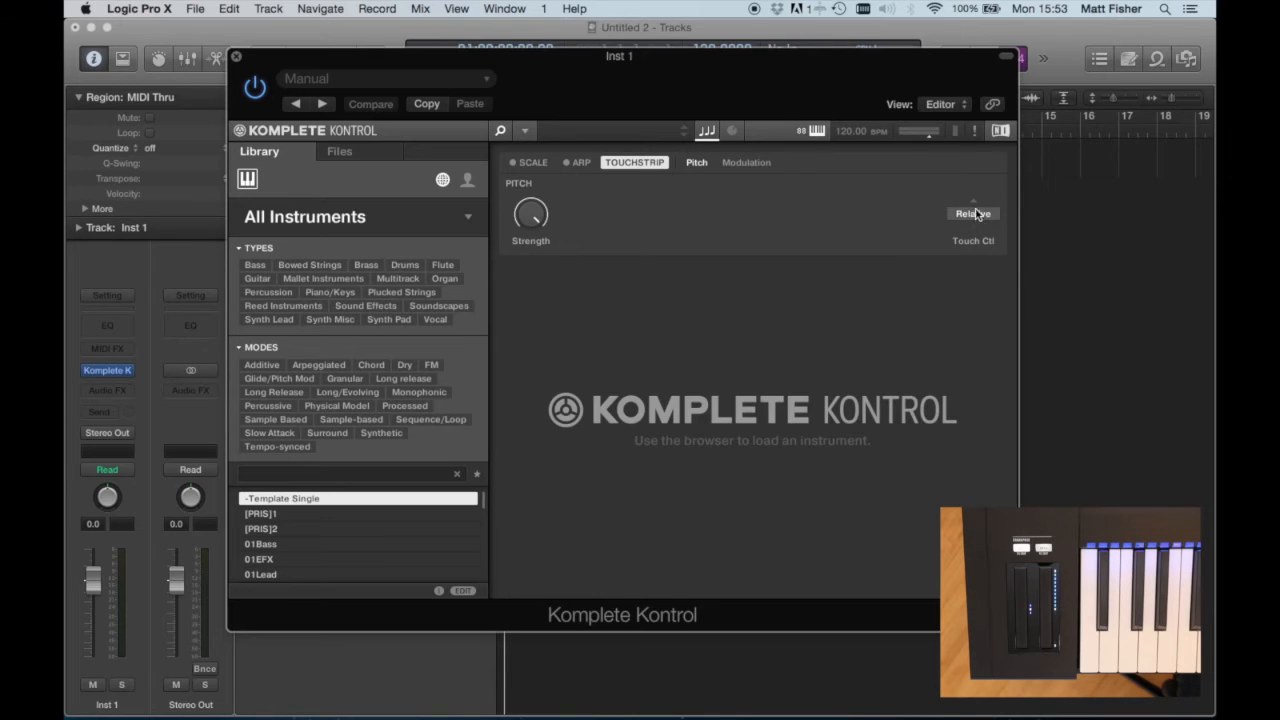
click(972, 212)
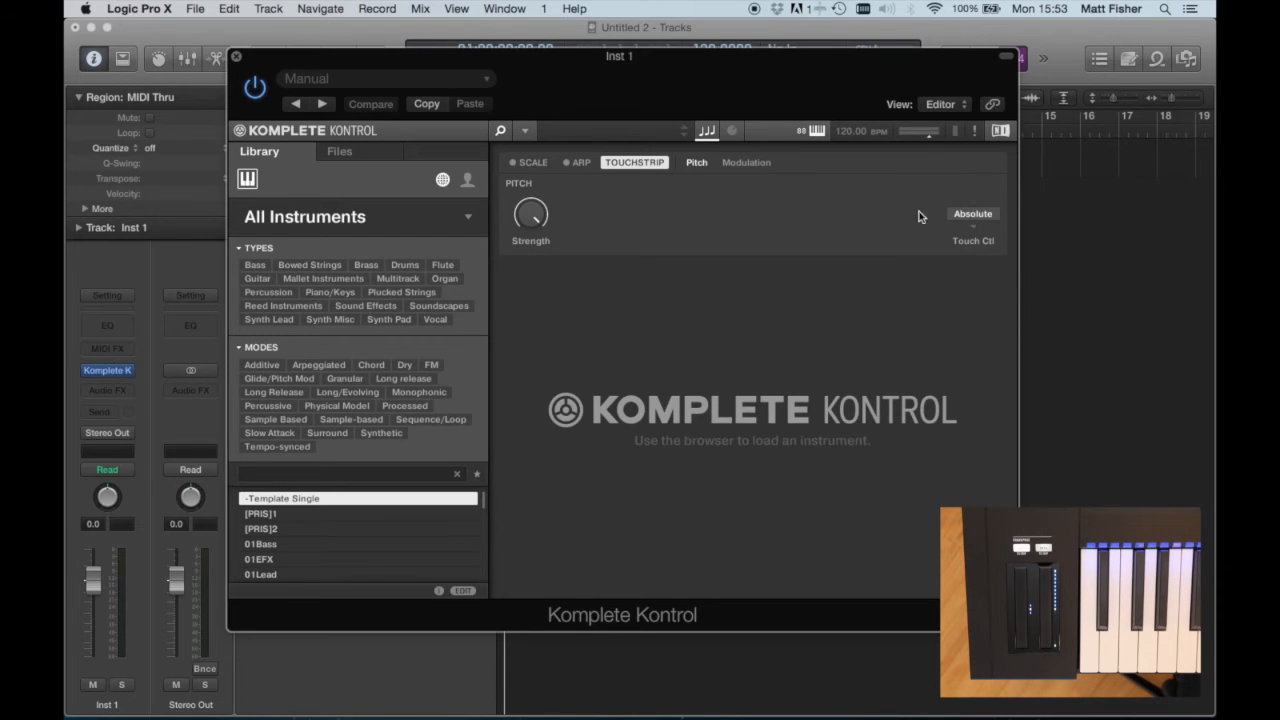
- On Touchstrip Modulation in Standard mode, switch Display to Dot and back to Bar
click(746, 162)
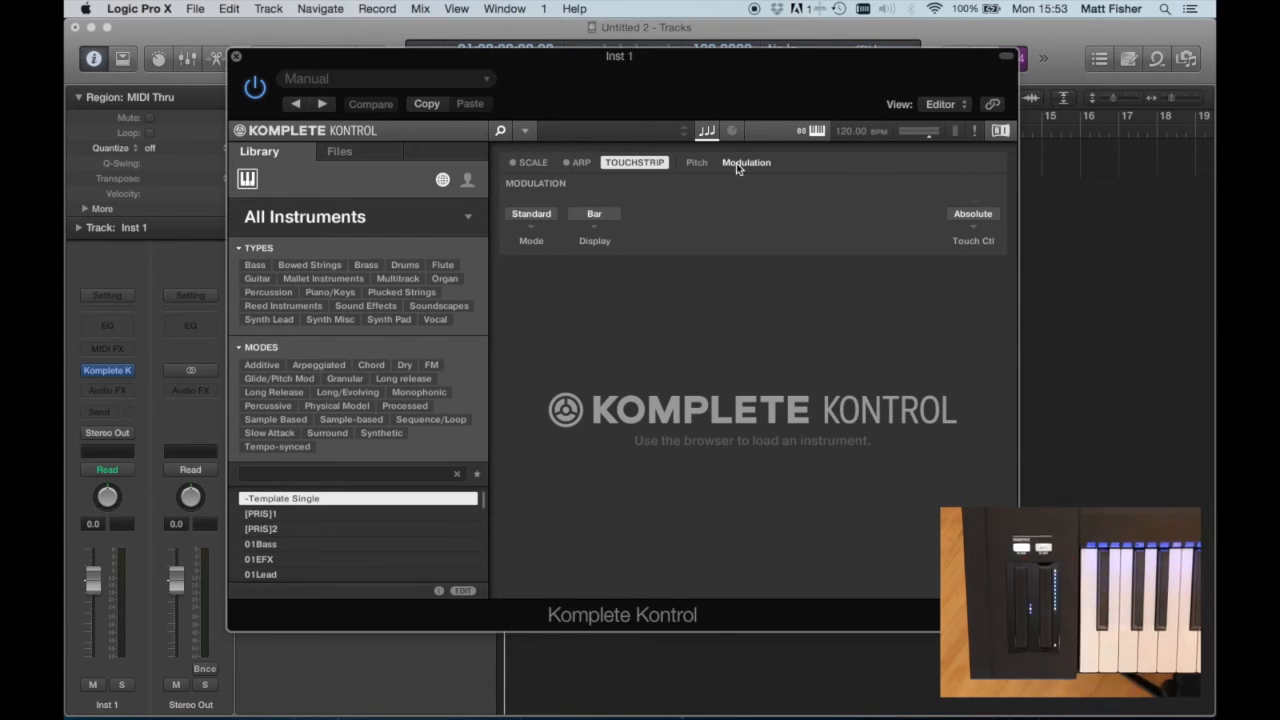
mouse_move(578, 196)
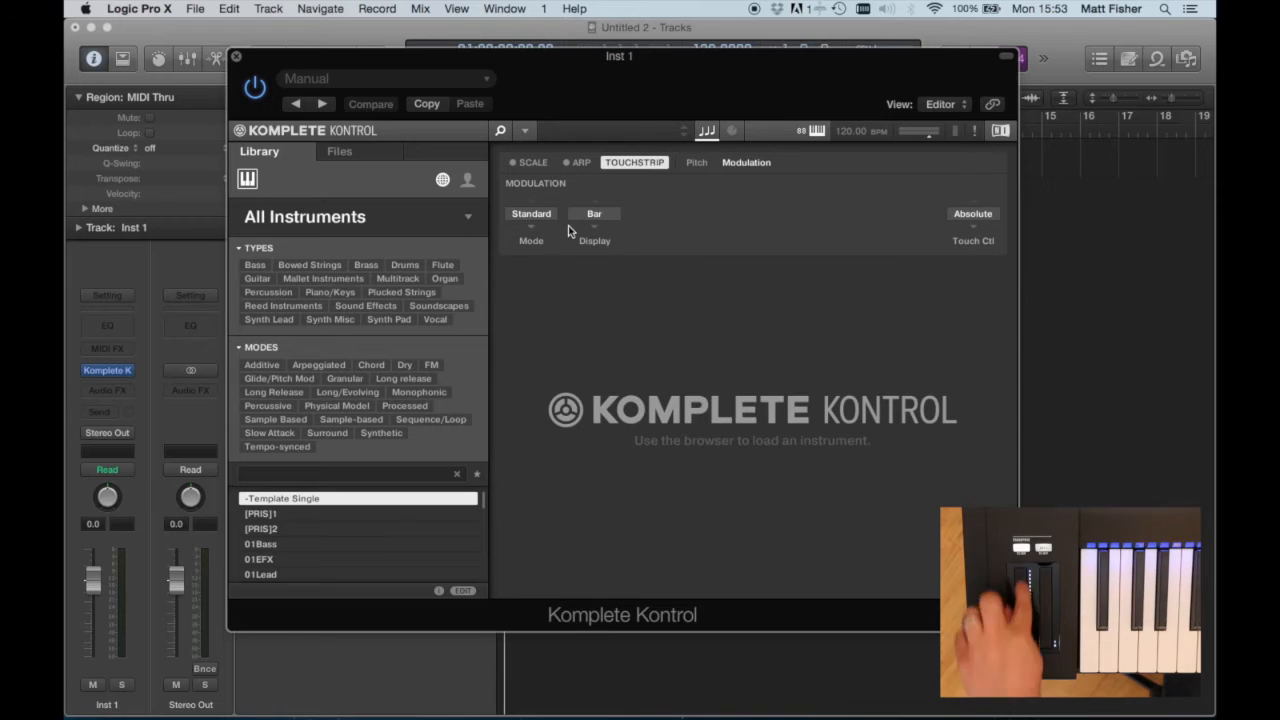
click(594, 214)
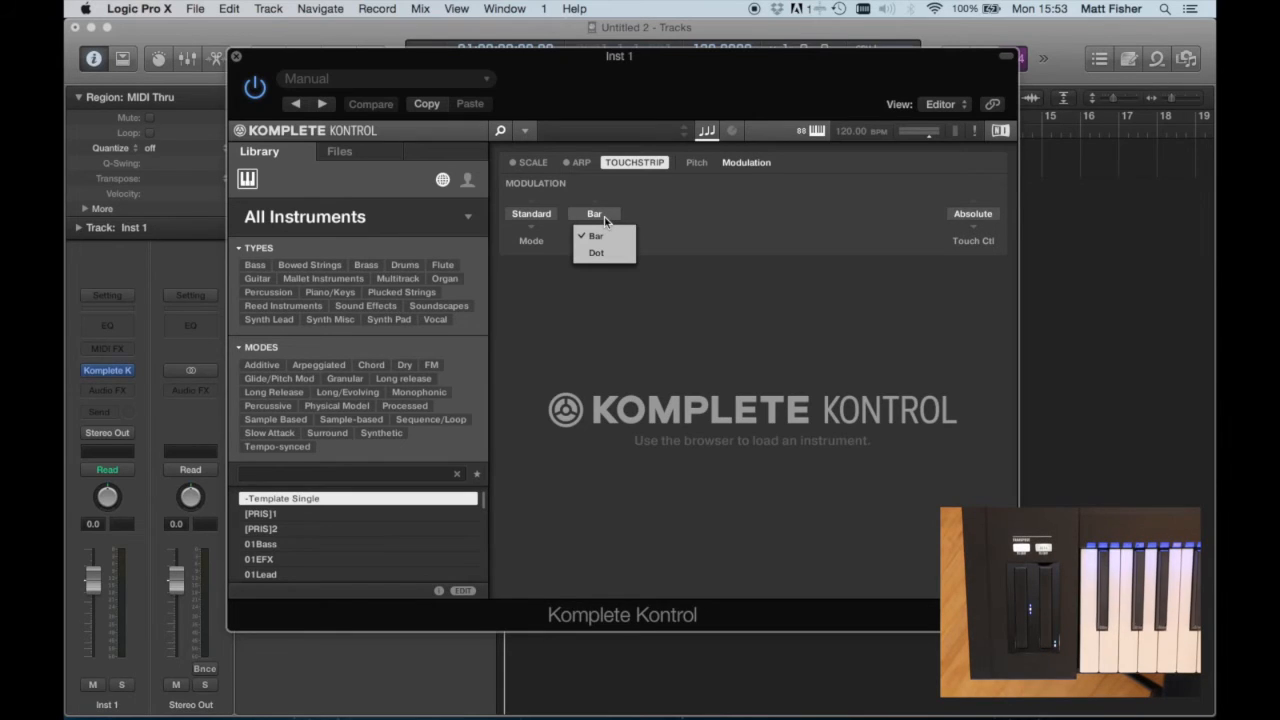
mouse_move(600, 252)
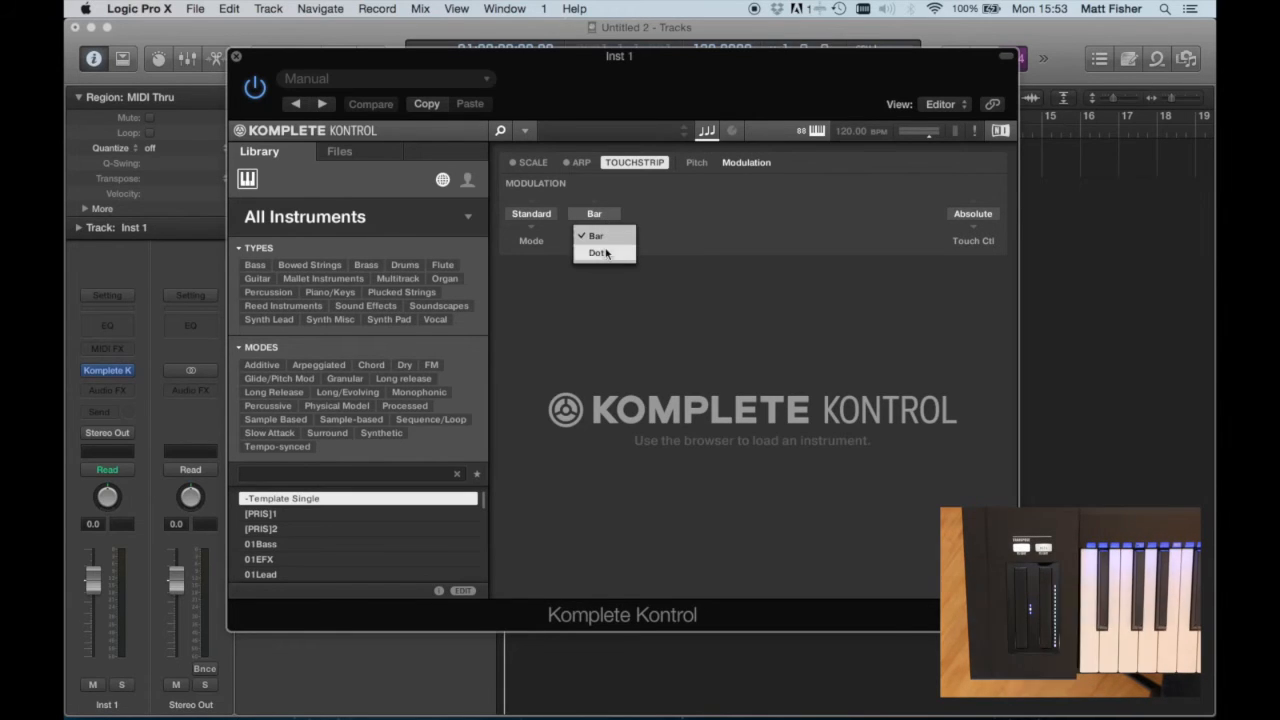
click(598, 252)
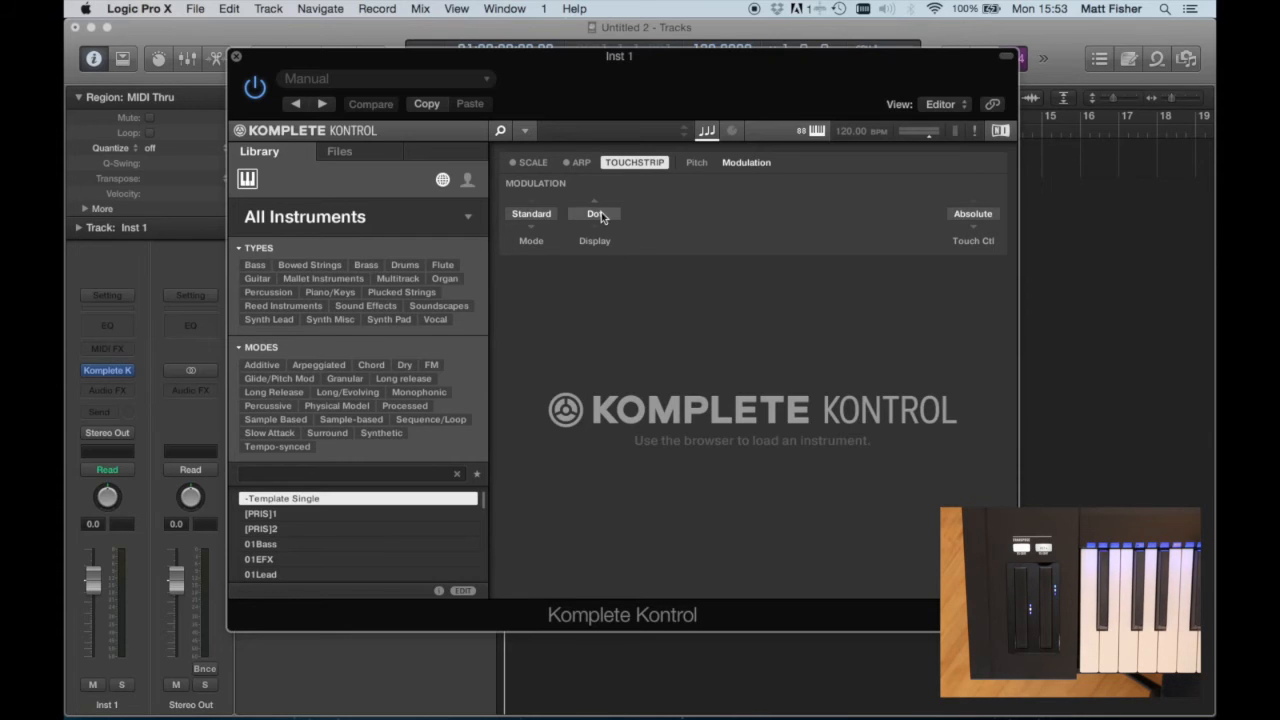
click(594, 212)
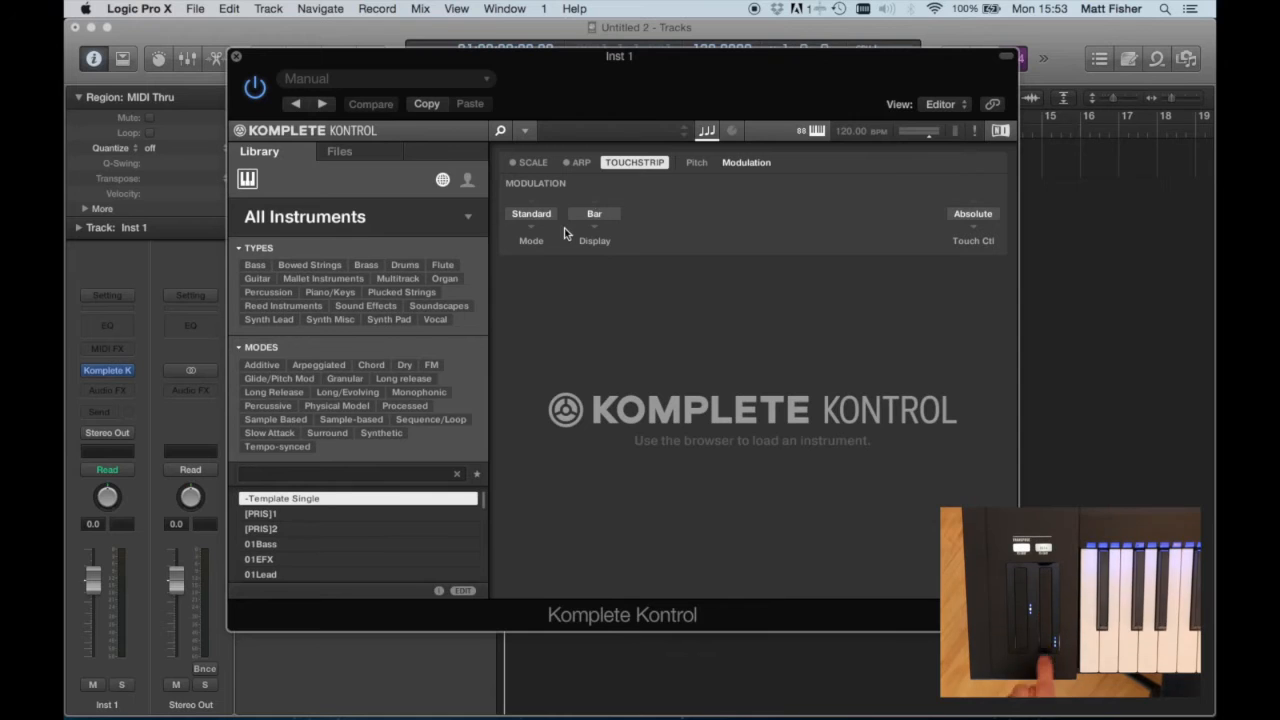
click(532, 212)
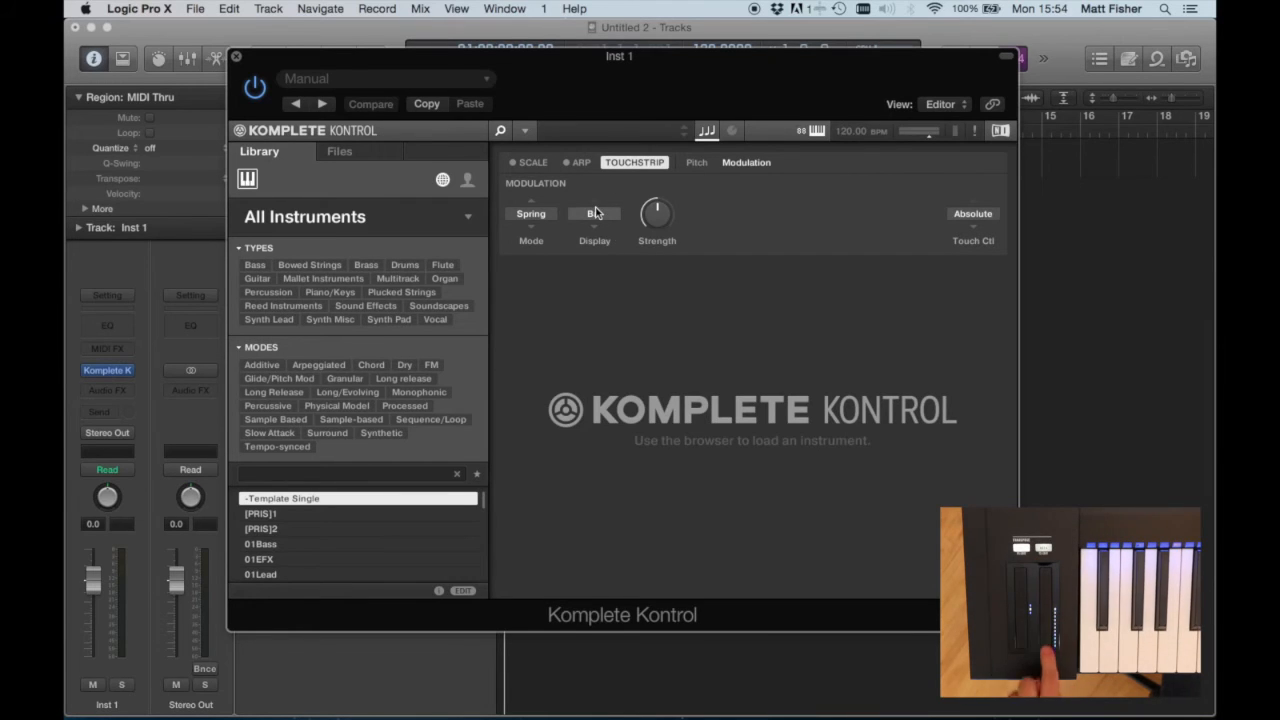
- Set Modulation Mode to Spring and adjust its spring Strength
click(594, 212)
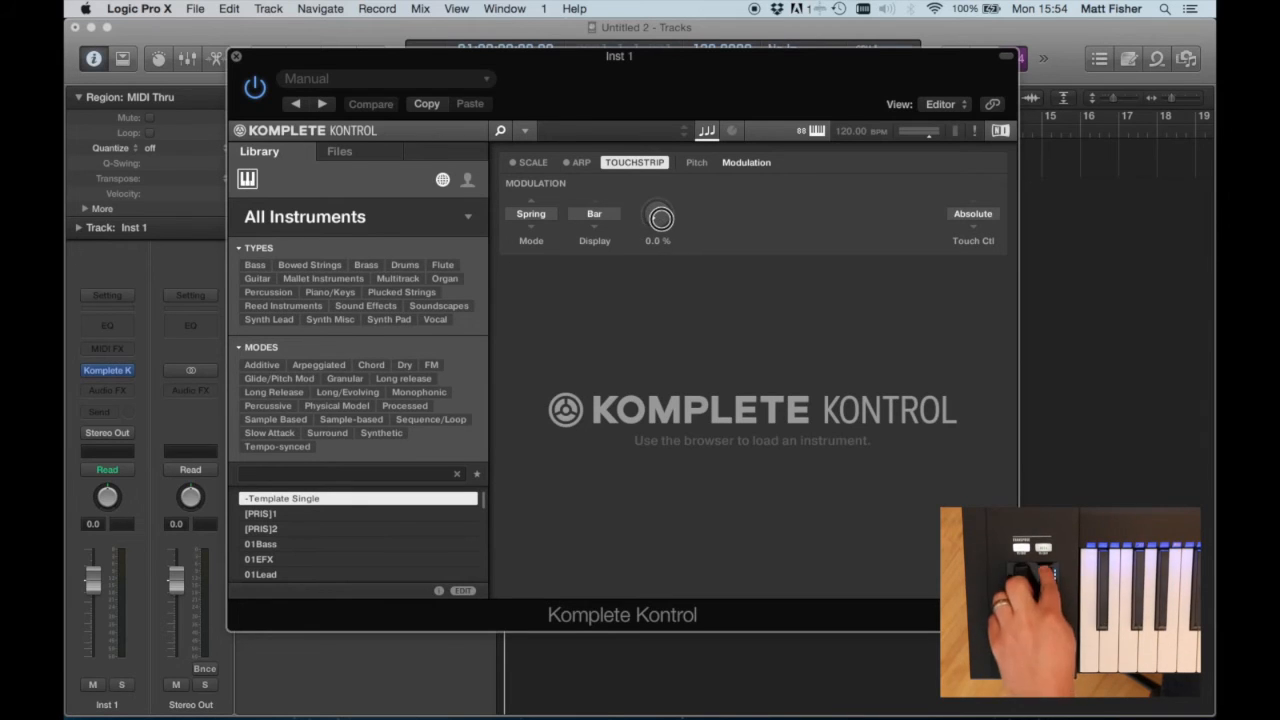
drag(658, 216, 664, 204)
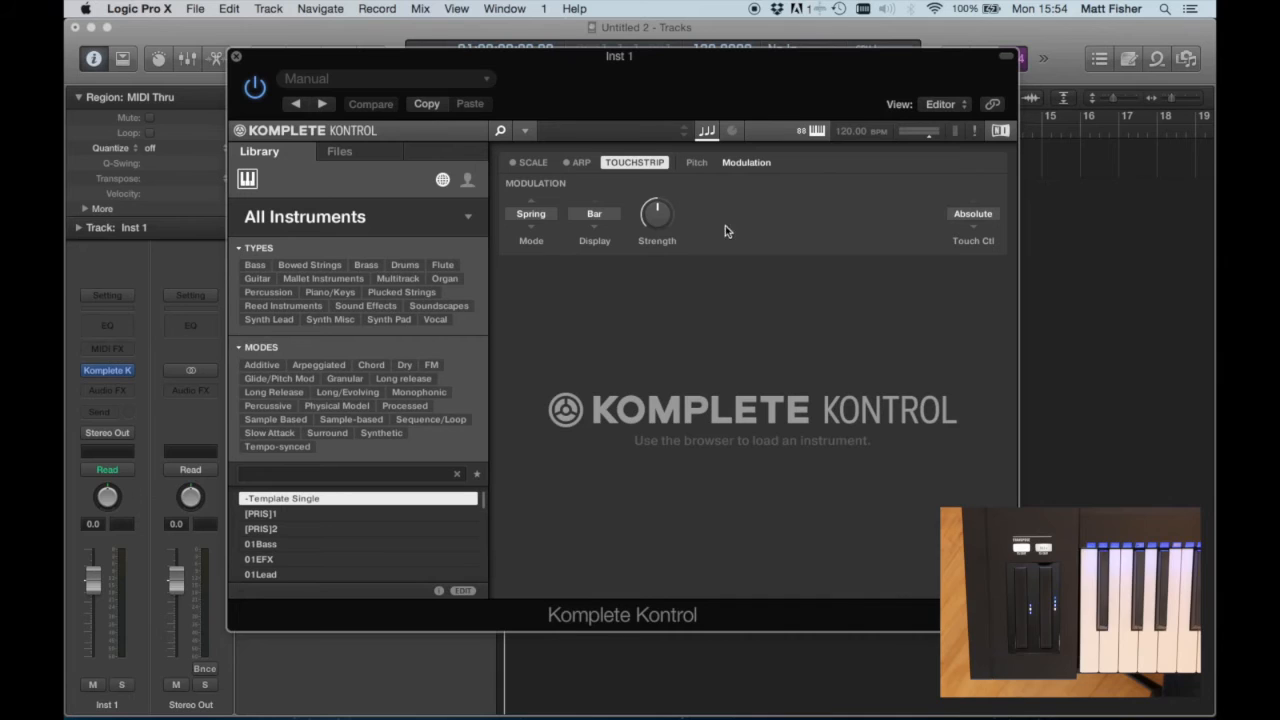
mouse_move(532, 236)
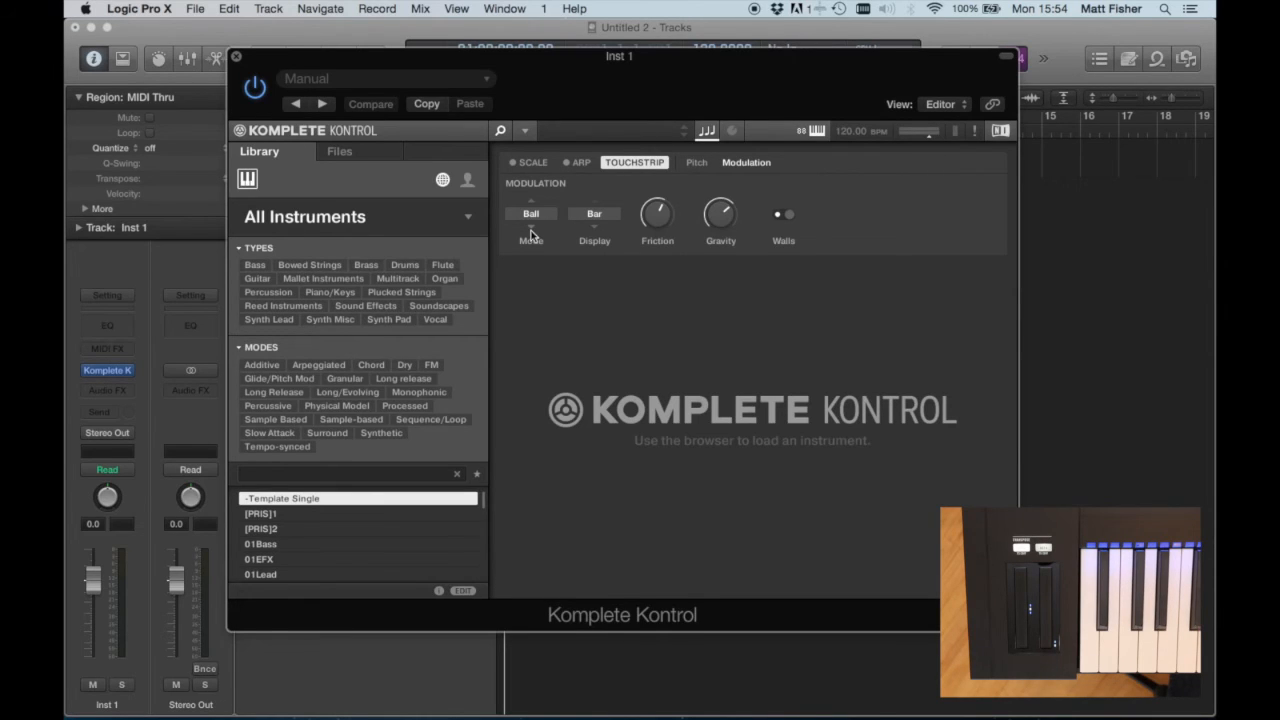
mouse_move(678, 220)
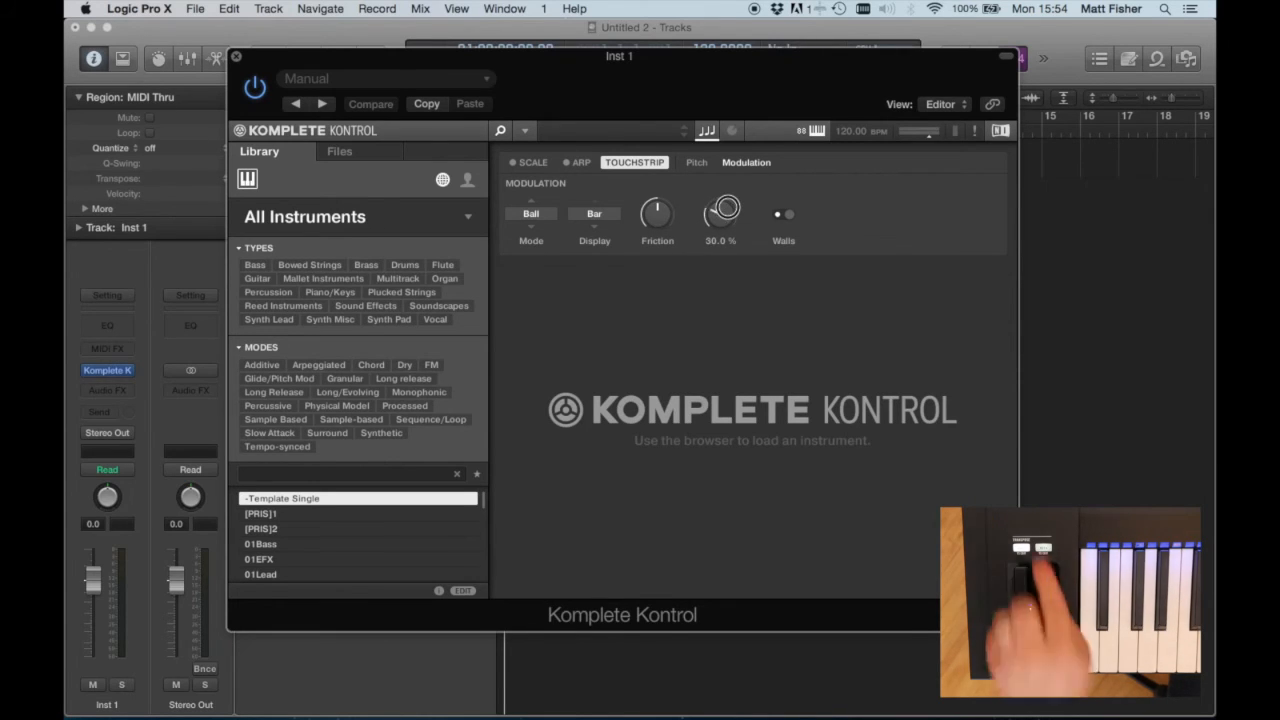
- Try Ball mode's Gravity, keep the Bar display, then set Mode to Tempo at 1/4 rate
drag(720, 212, 720, 240)
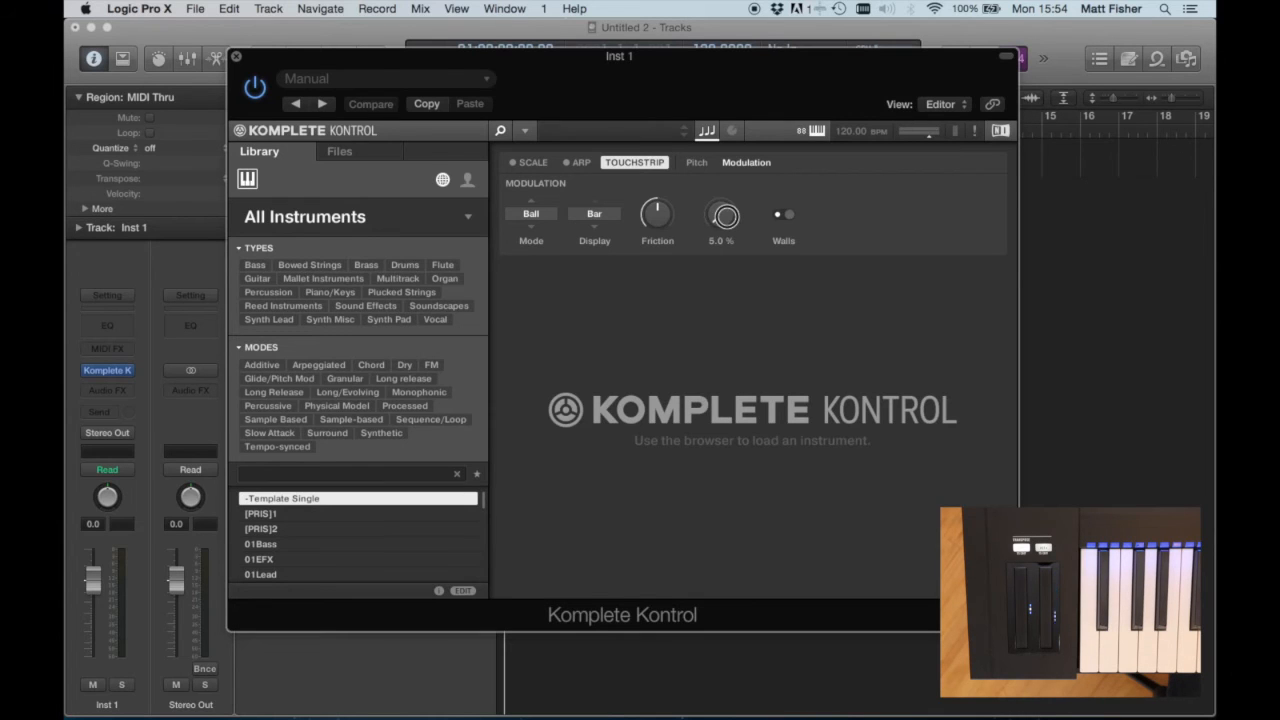
drag(720, 214, 720, 160)
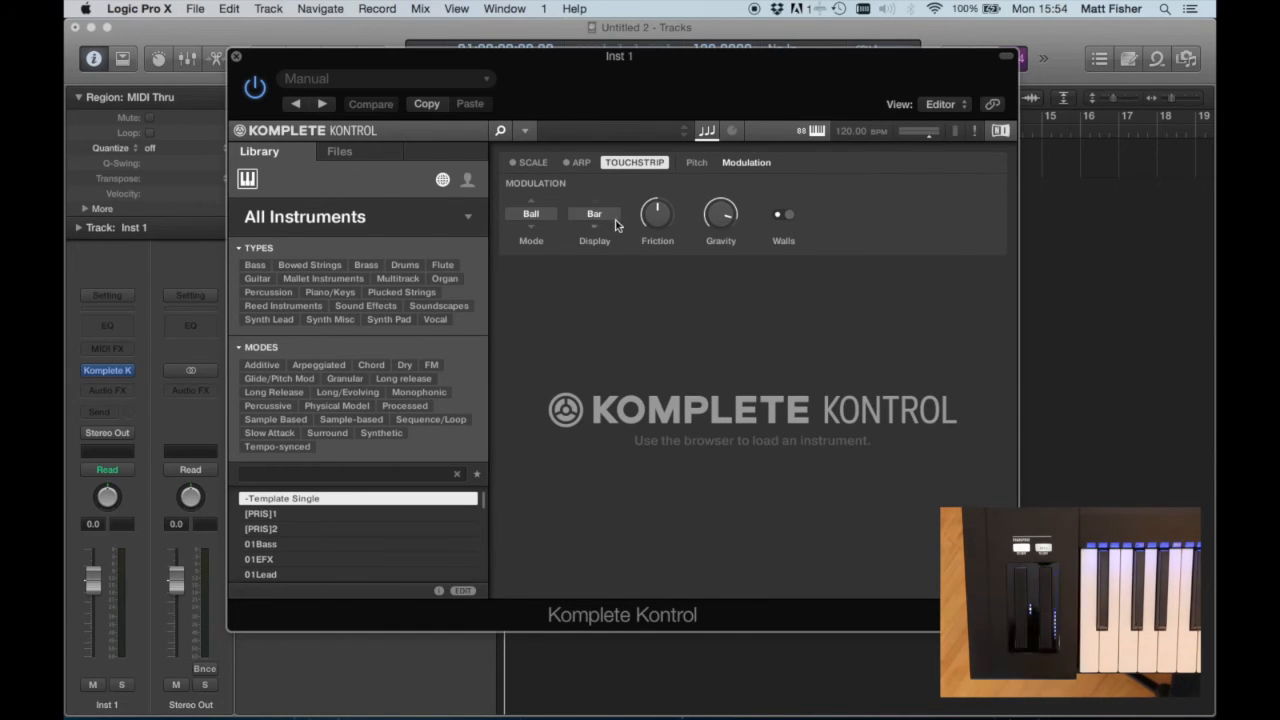
mouse_move(598, 204)
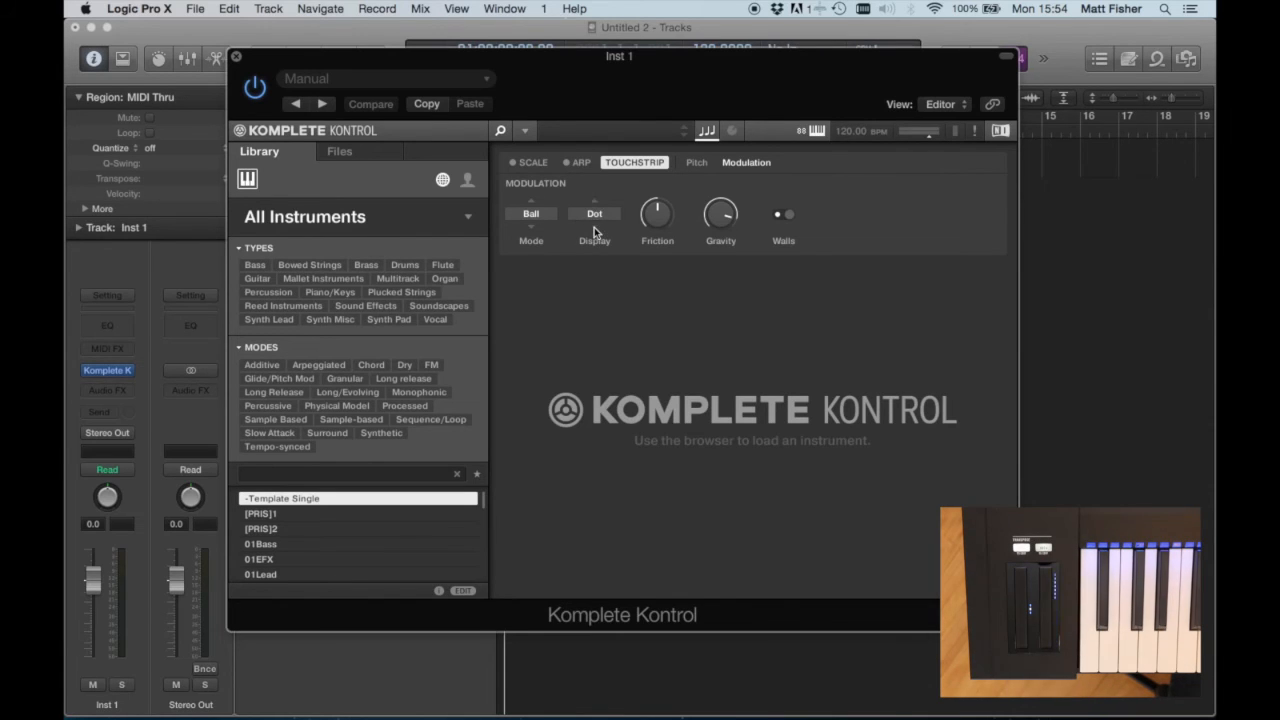
click(594, 212)
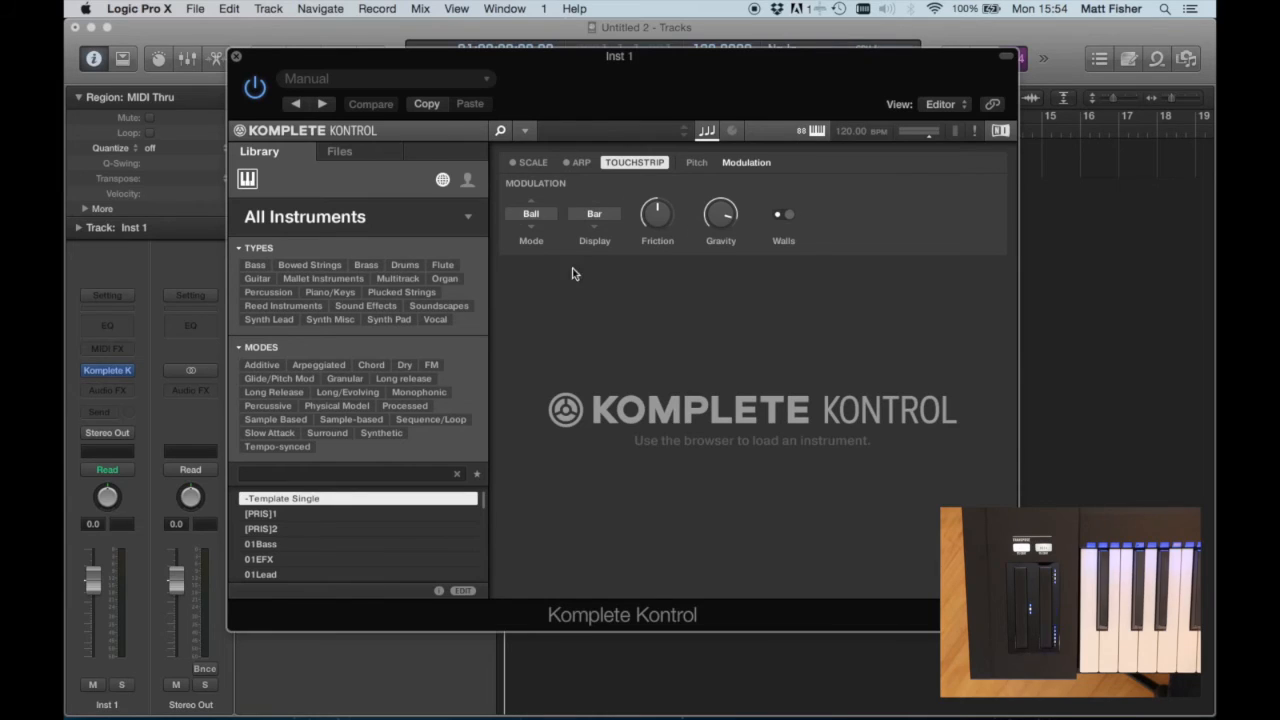
click(532, 212)
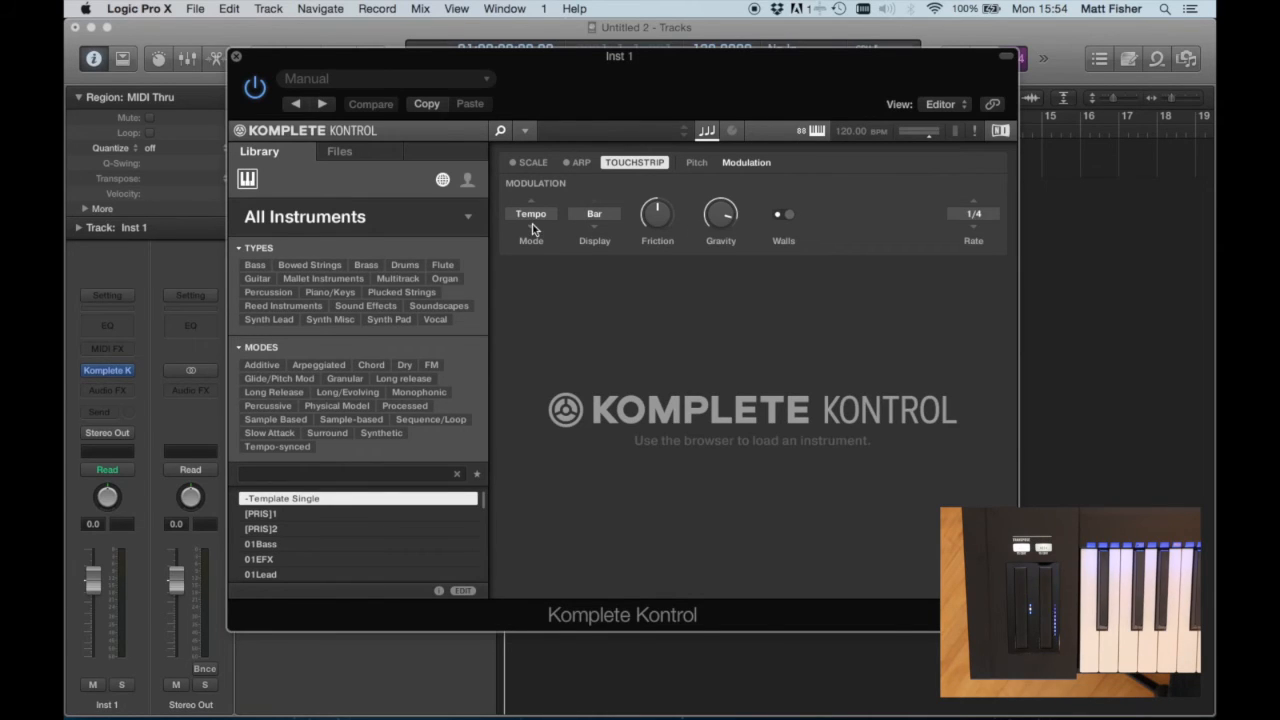
mouse_move(1000, 204)
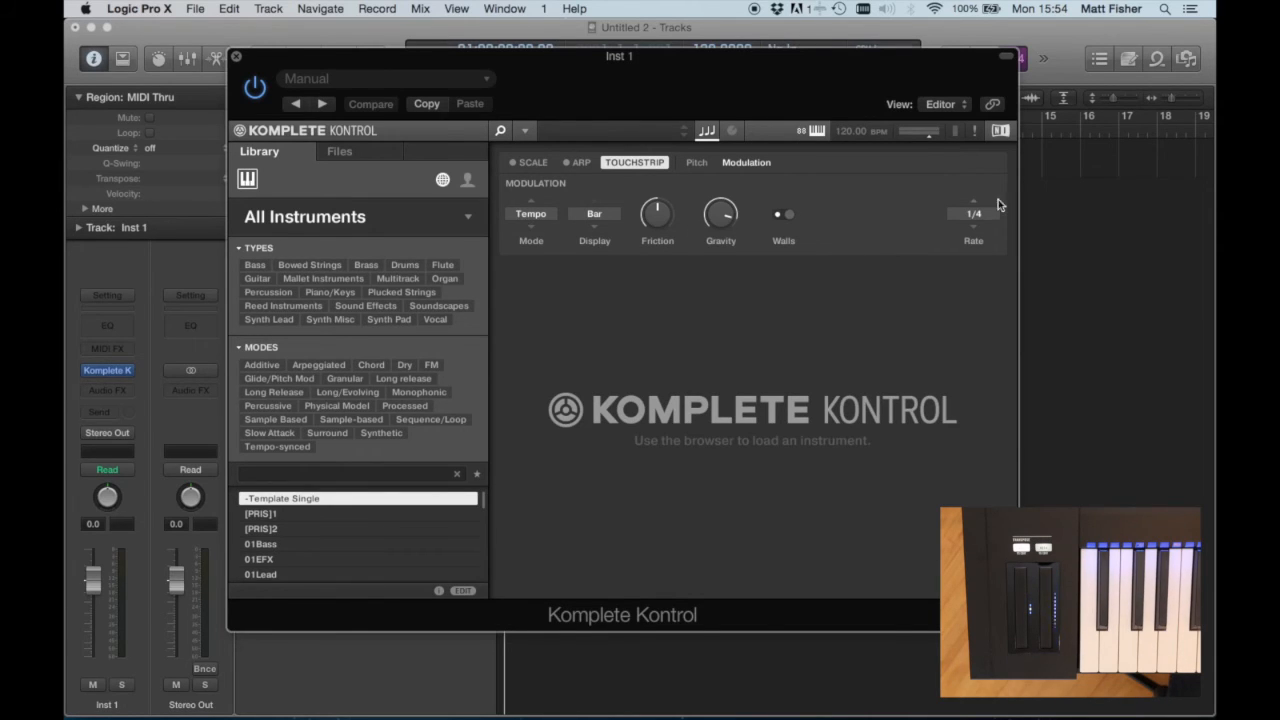
mouse_move(968, 184)
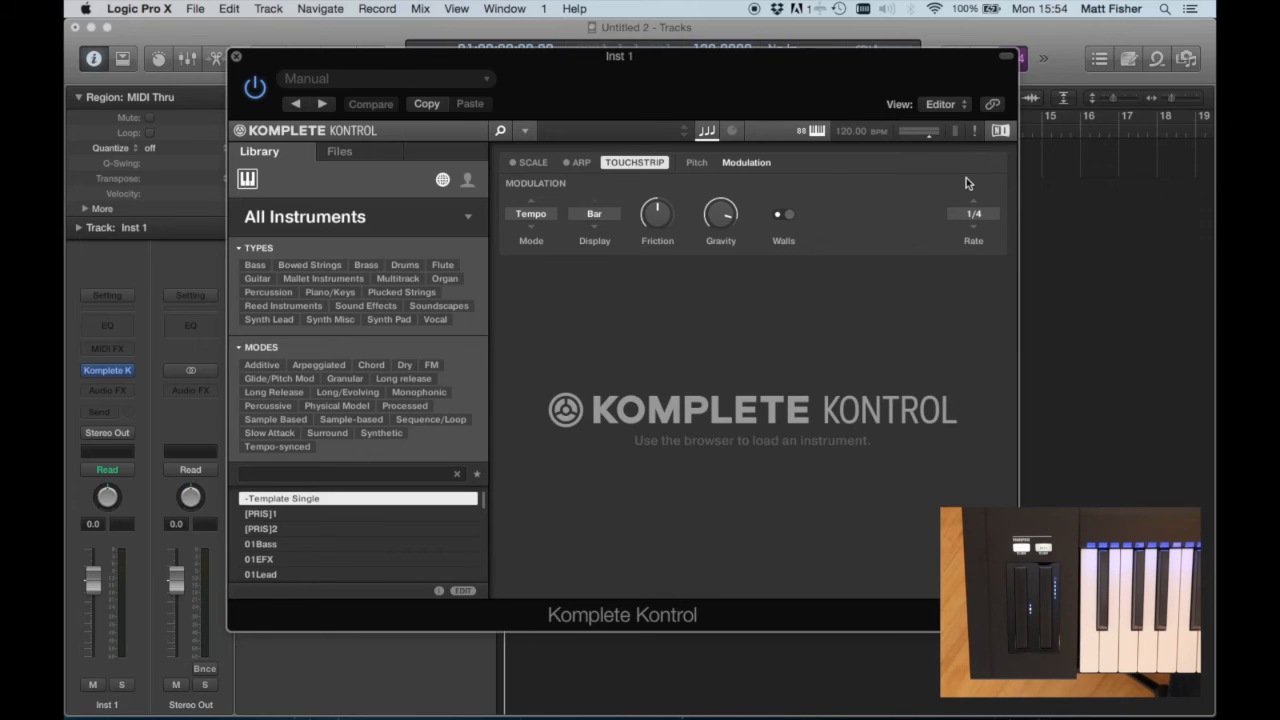
mouse_move(640, 218)
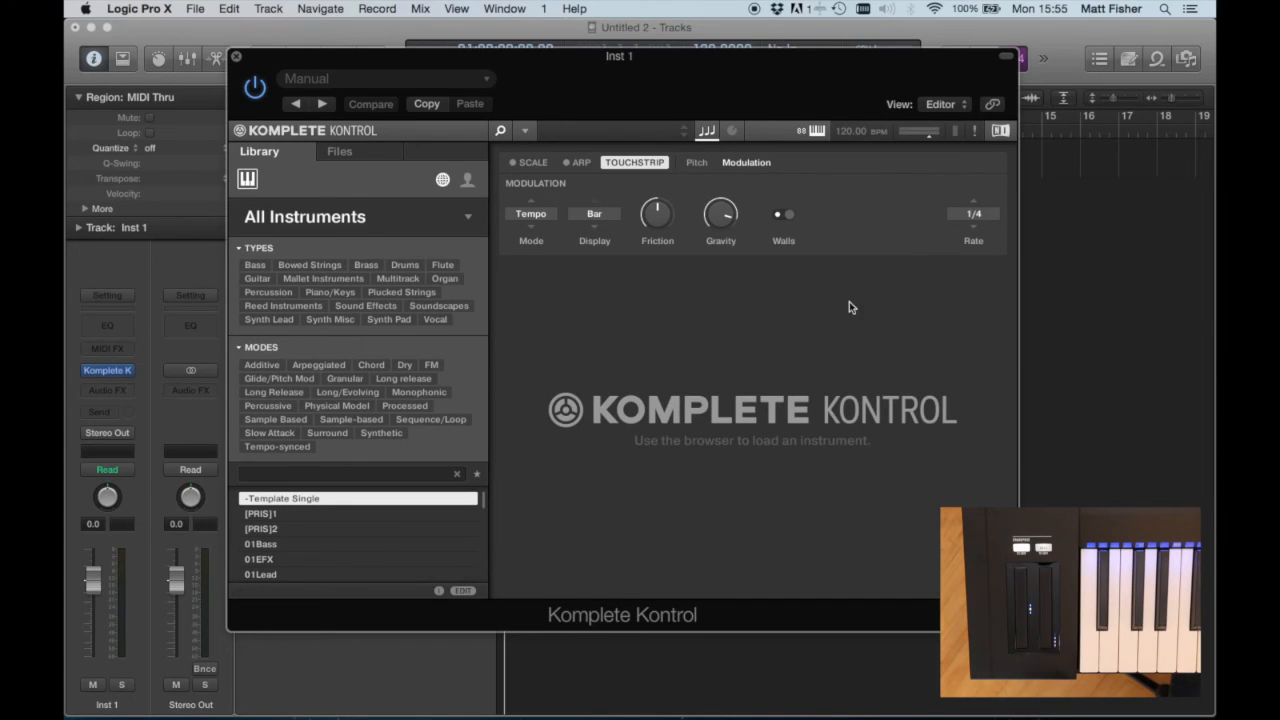
mouse_move(944, 292)
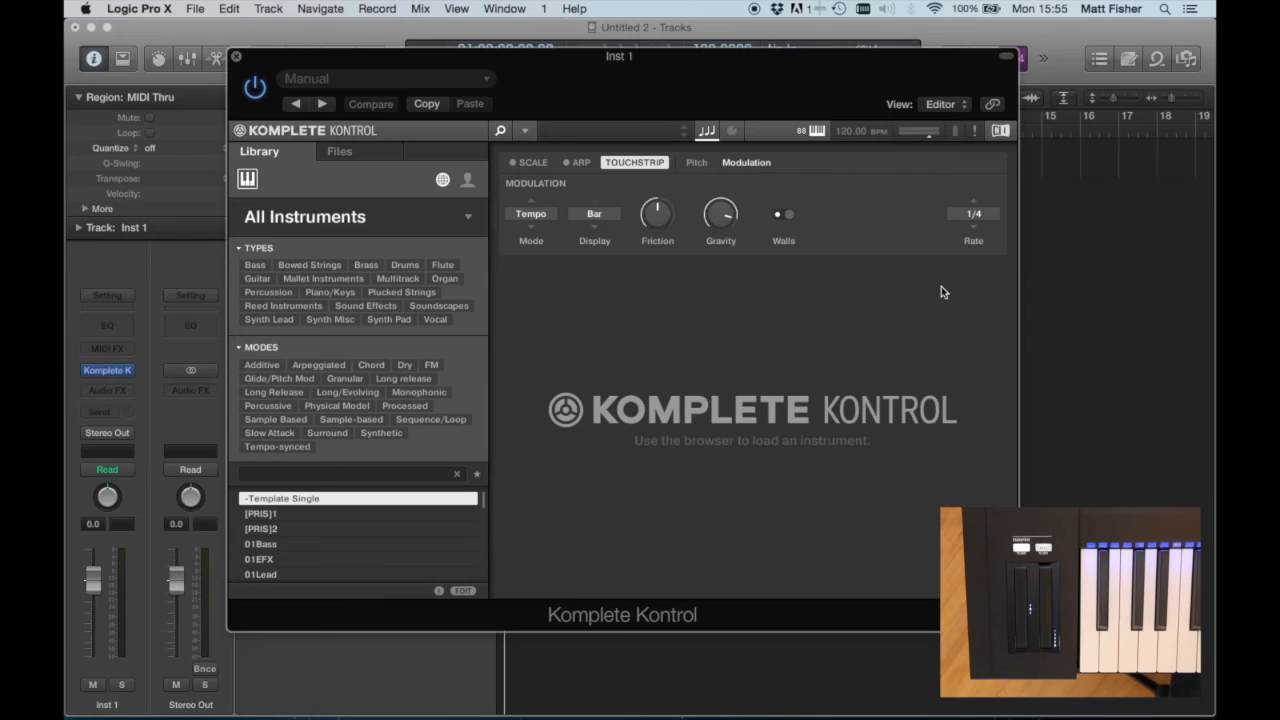
mouse_move(808, 248)
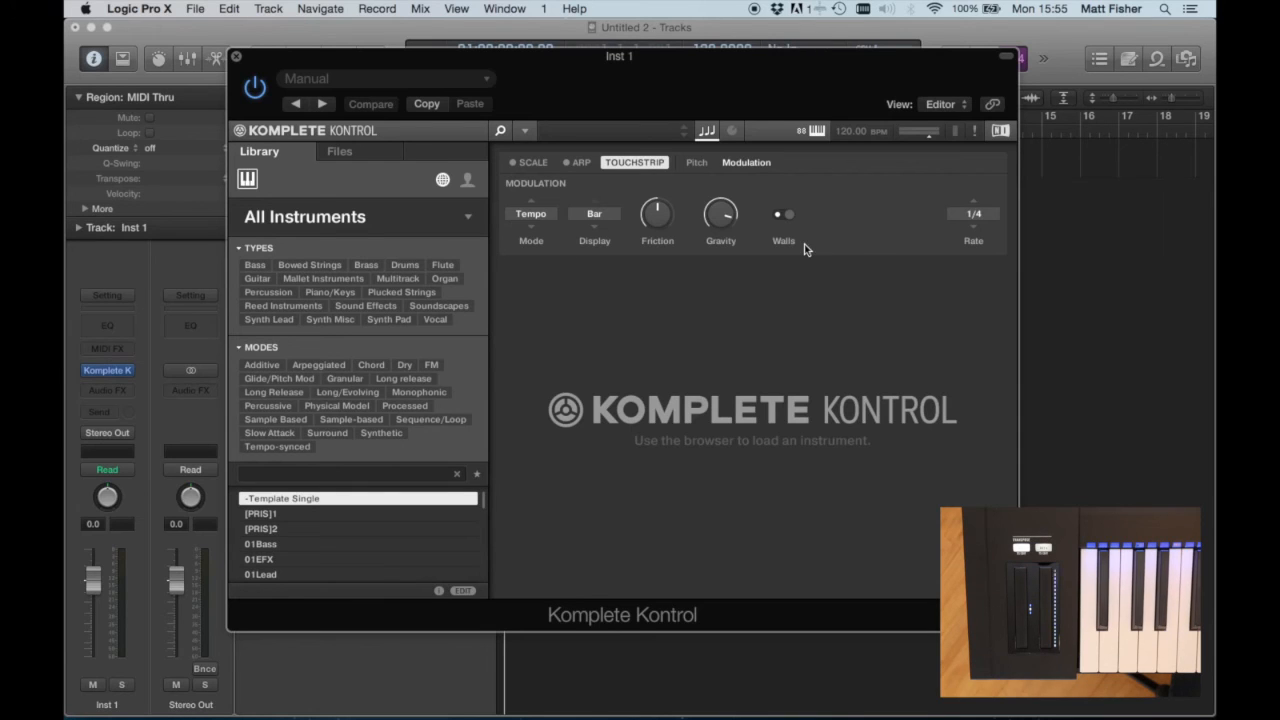
mouse_move(752, 244)
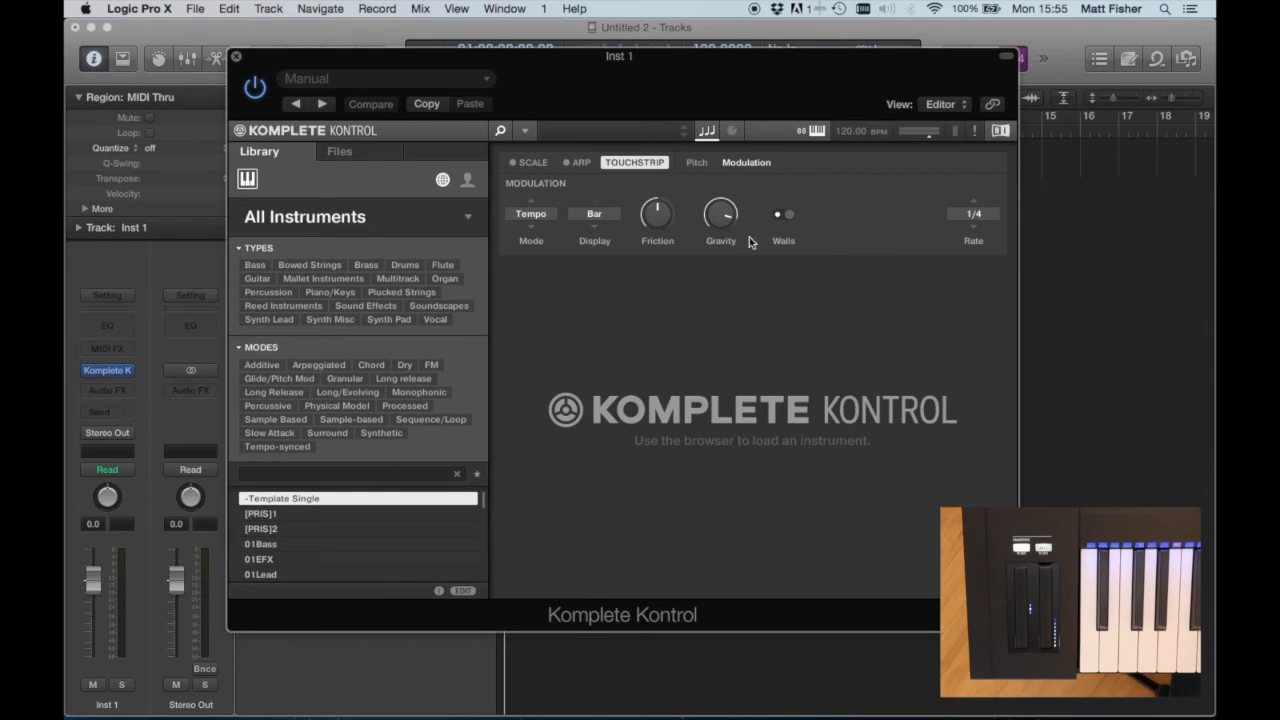
mouse_move(536, 232)
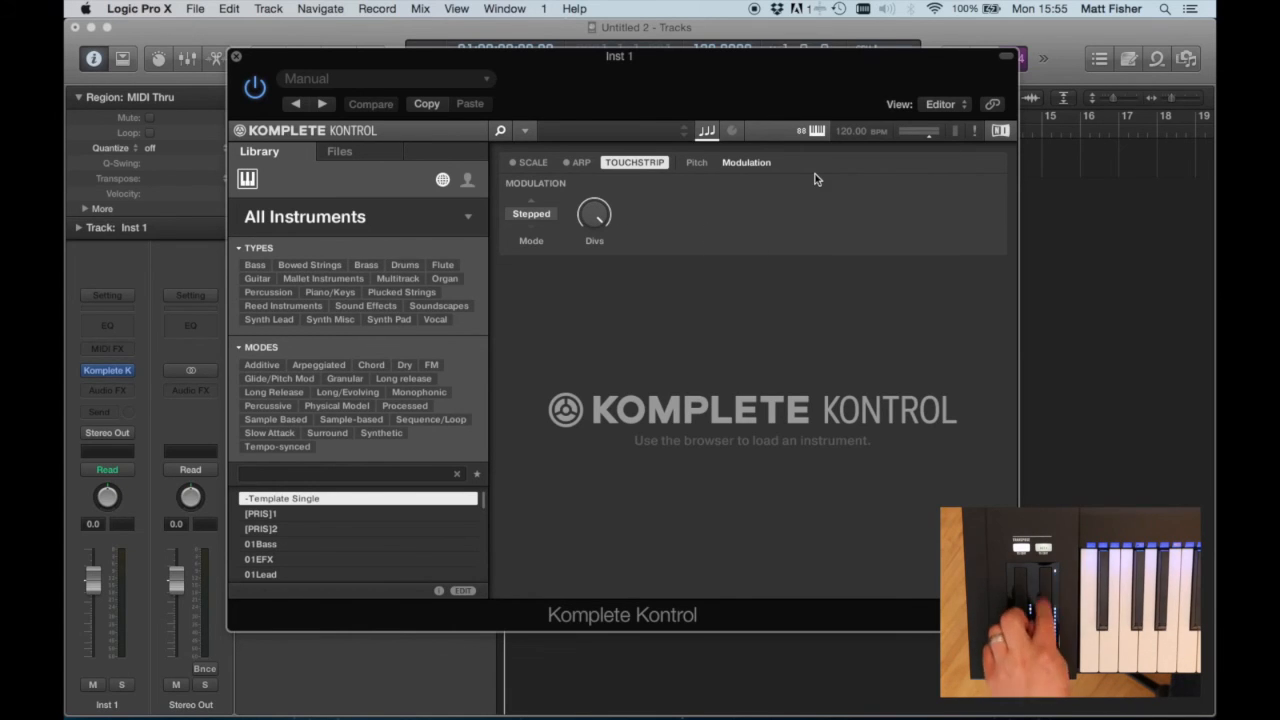
mouse_move(536, 248)
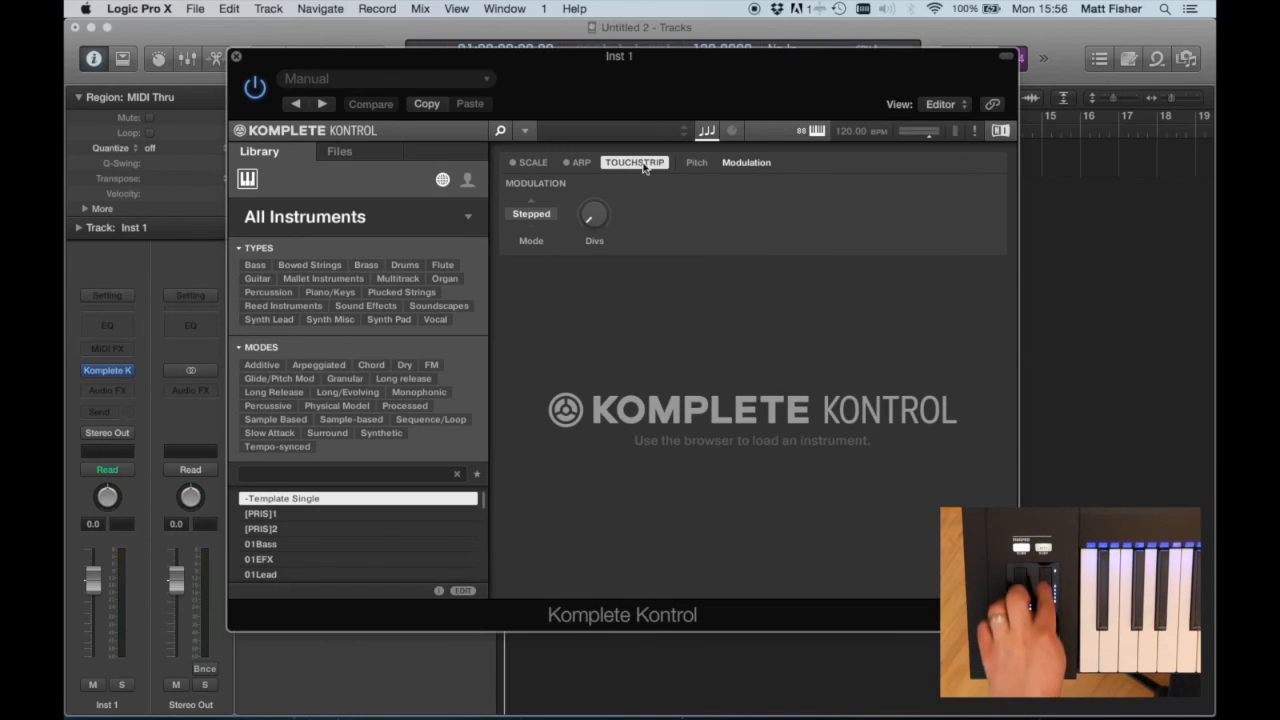
- With Stepped mode set, view the Pitch tab briefly and return to Modulation
click(696, 162)
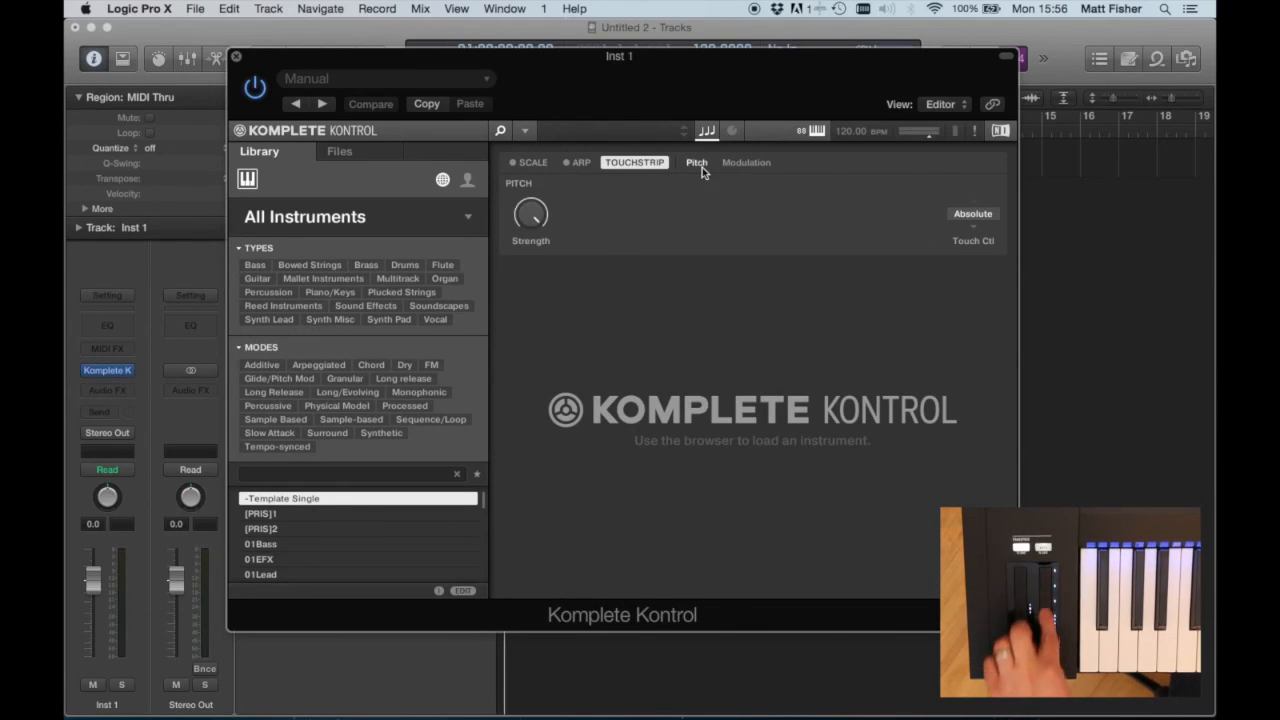
click(746, 162)
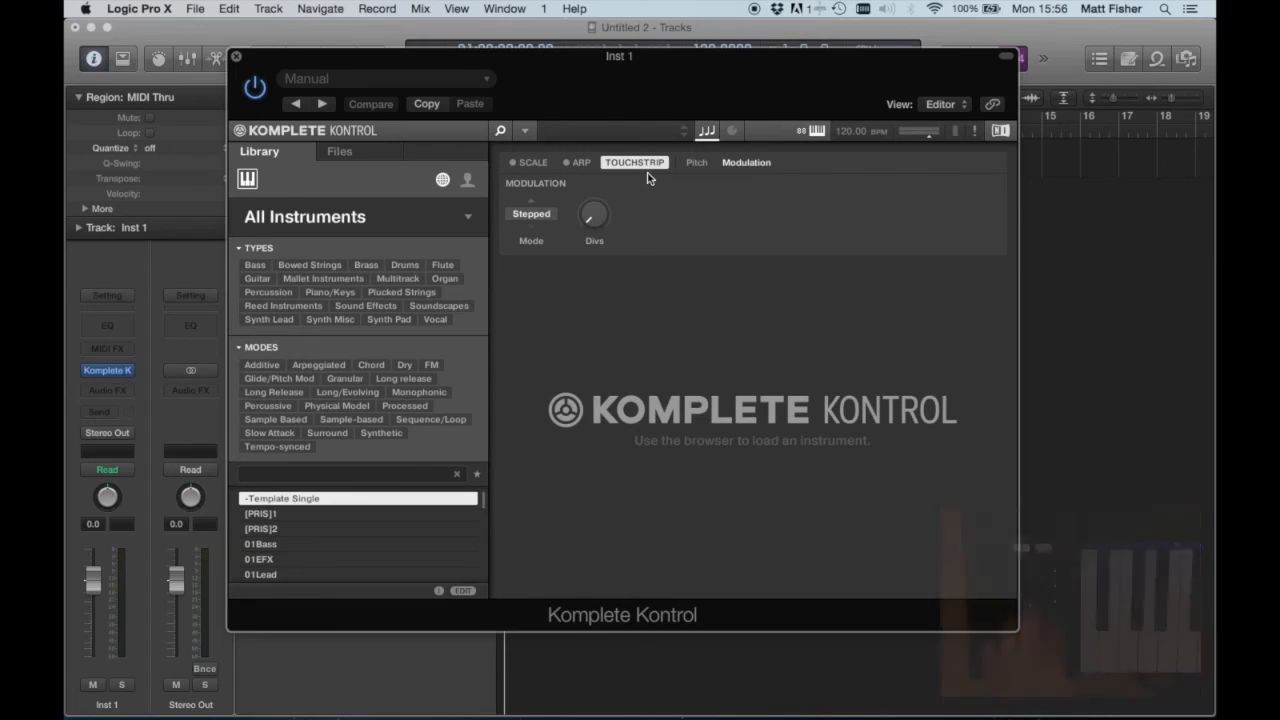